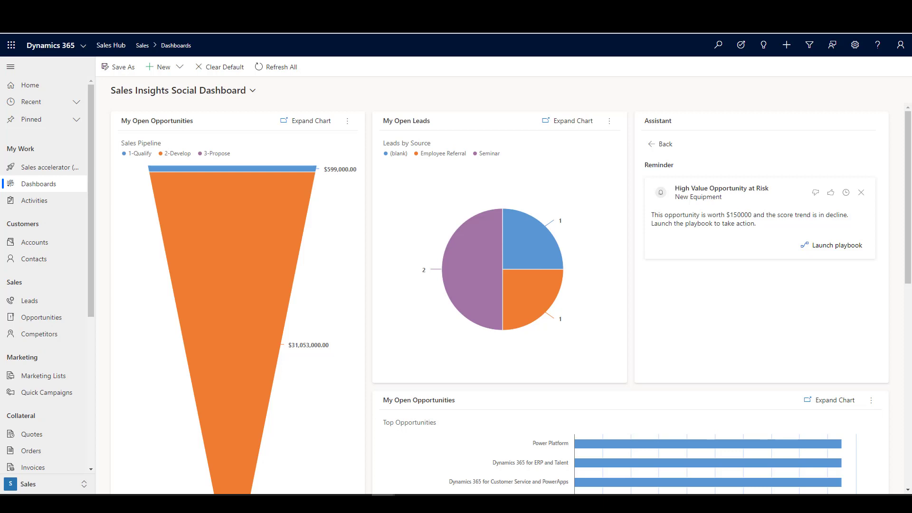
mouse_move(243, 100)
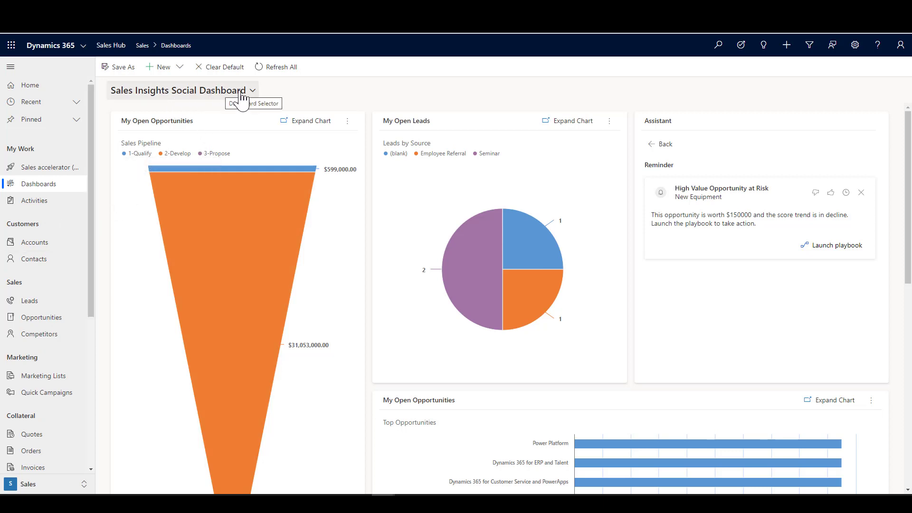
mouse_move(712, 279)
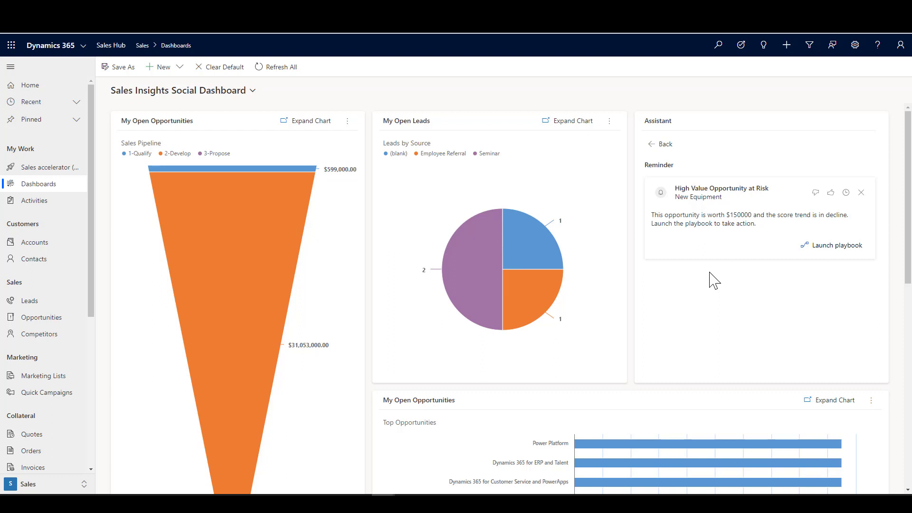
mouse_move(850, 288)
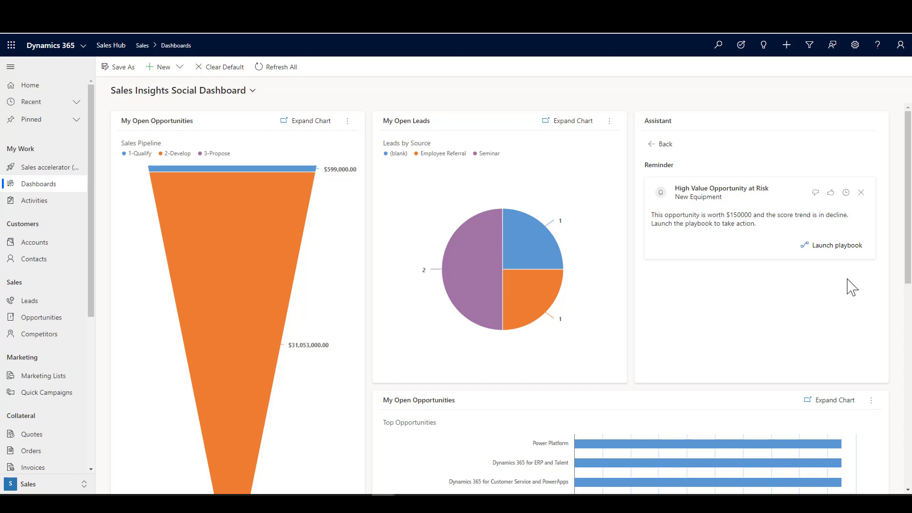
mouse_move(655, 249)
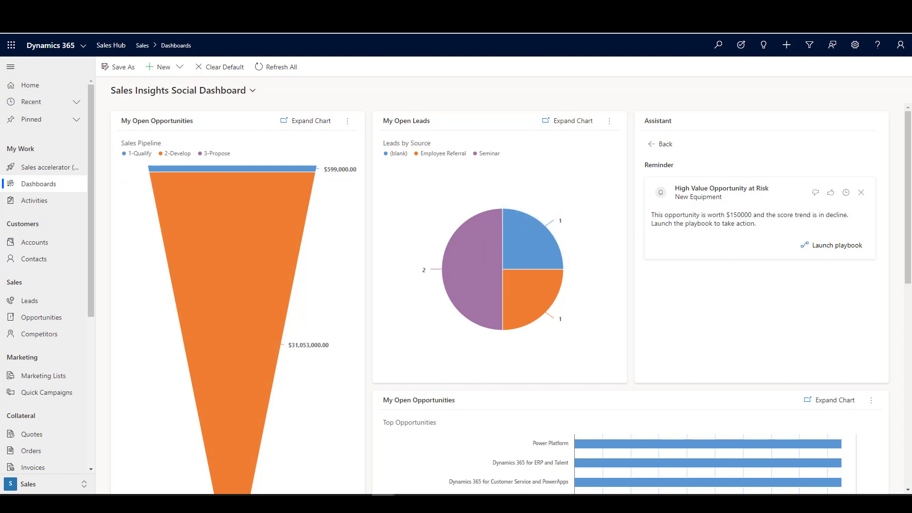
Open the High value opportunity at risk playbook template
click(836, 245)
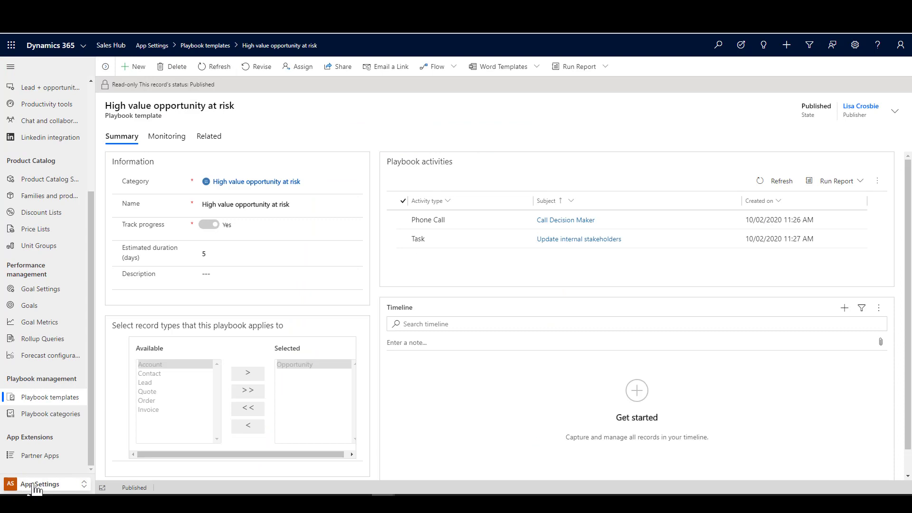
mouse_move(36, 488)
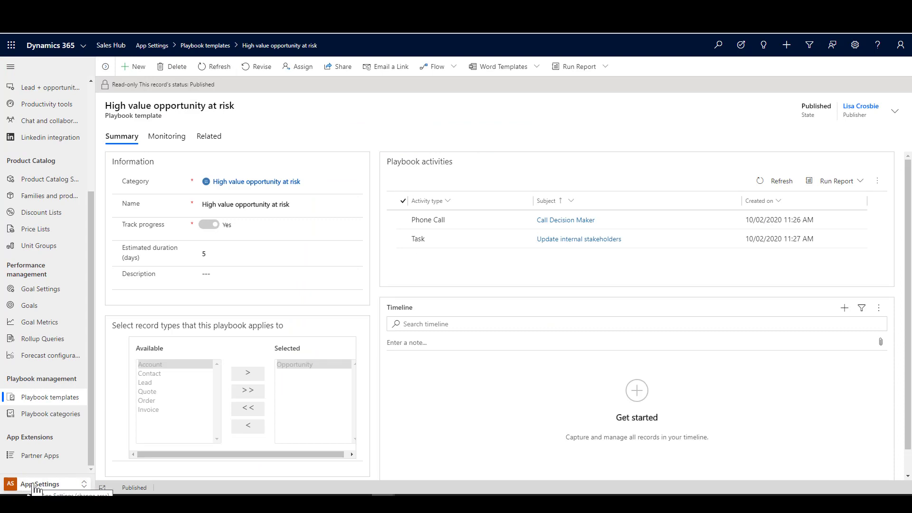
mouse_move(375, 110)
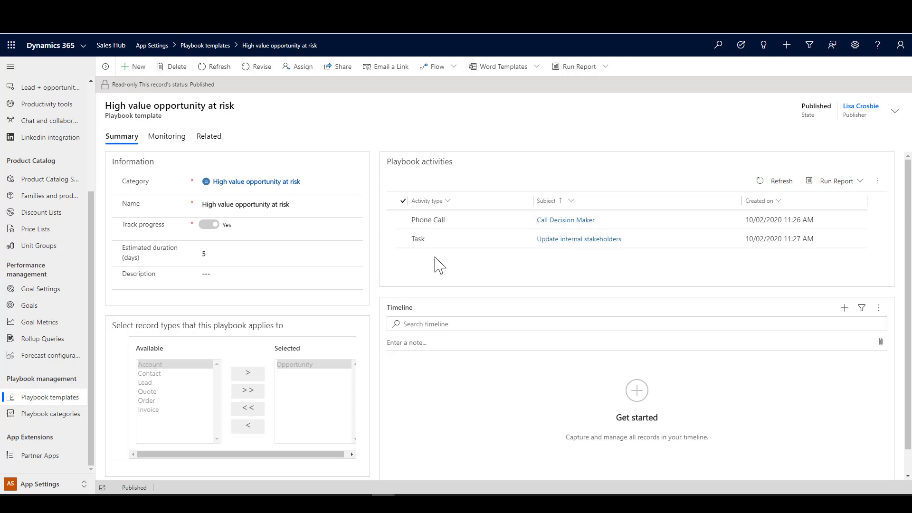
mouse_move(431, 259)
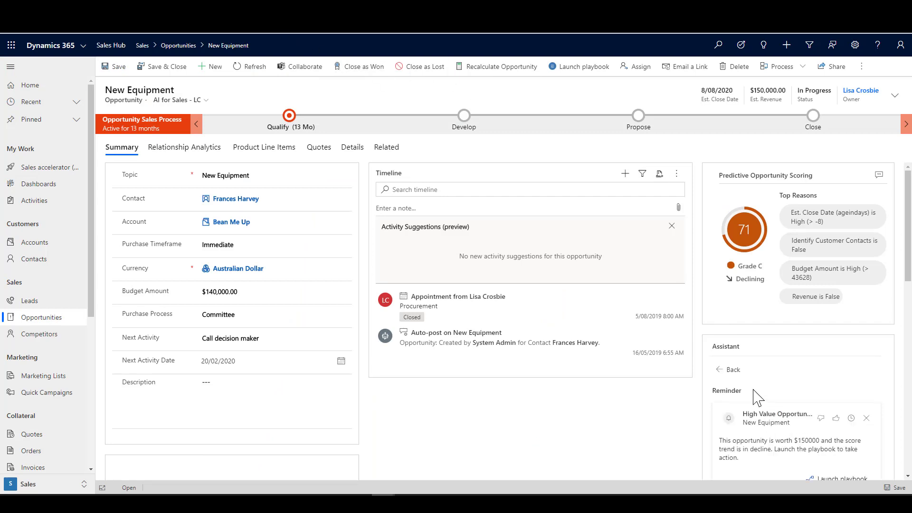
Scroll the New Equipment opportunity form down to the Assistant reminder card
scroll(down, 3)
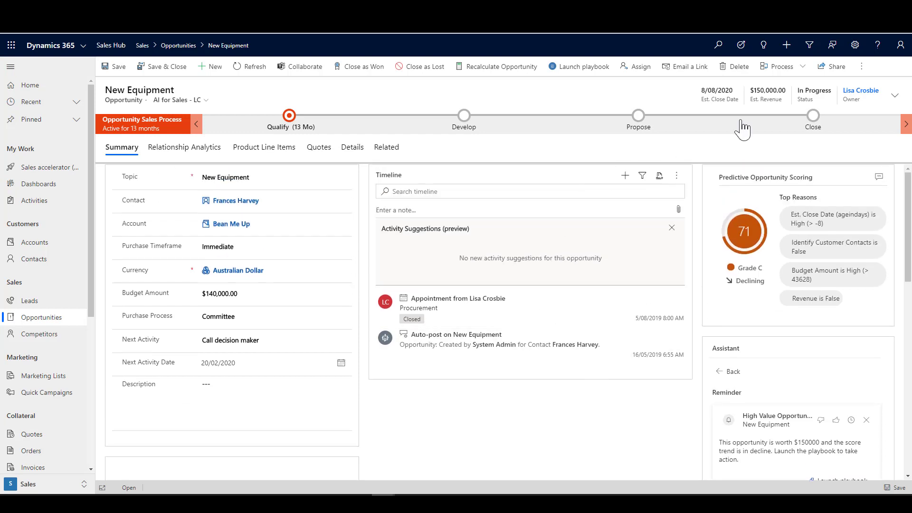
mouse_move(755, 110)
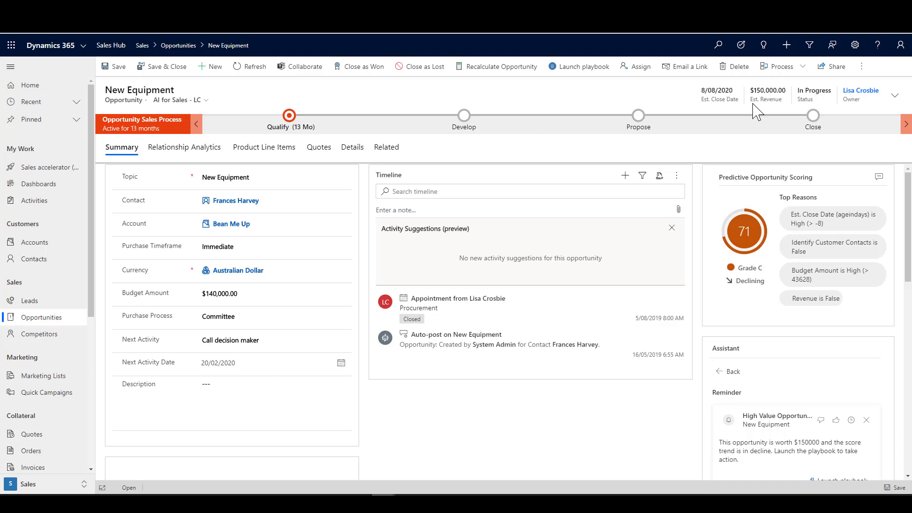
mouse_move(703, 236)
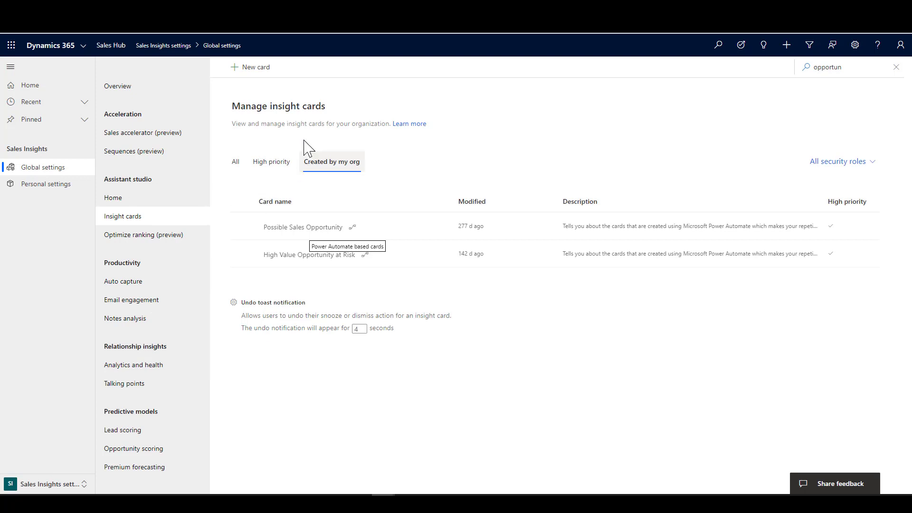
Start a new insight card from Sales Insights settings
click(249, 67)
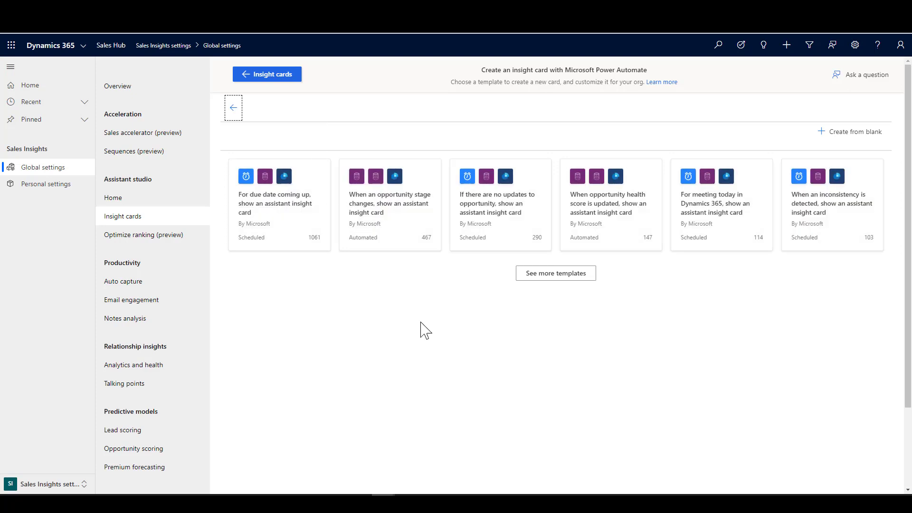
mouse_move(844, 135)
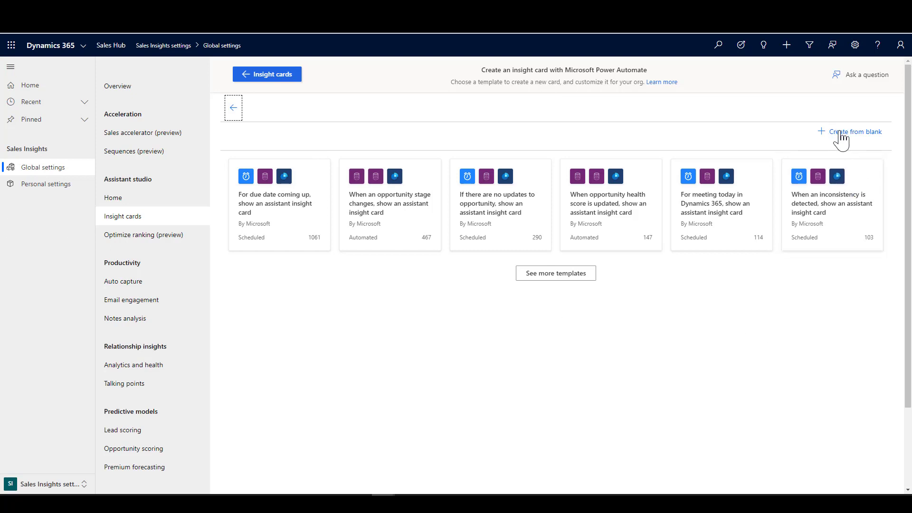
Create the insight card flow from blank and choose the Common Data Service connector
click(852, 131)
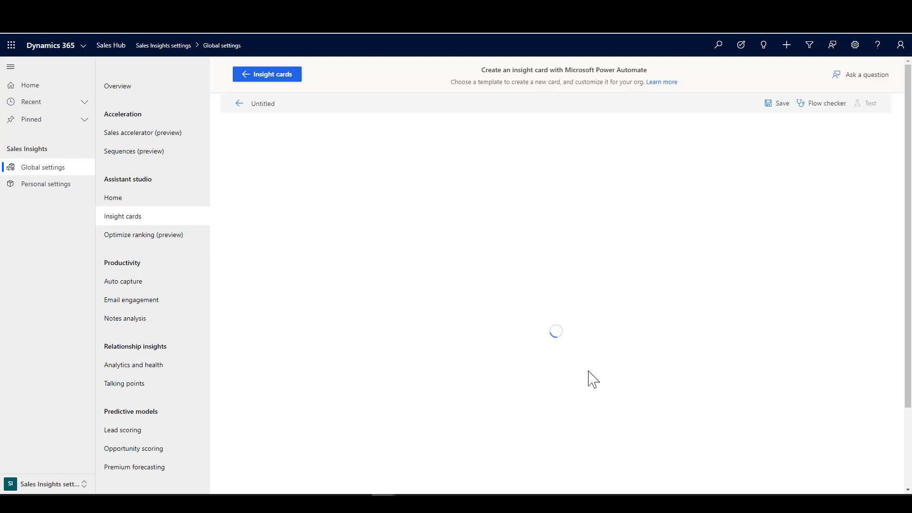
mouse_move(564, 254)
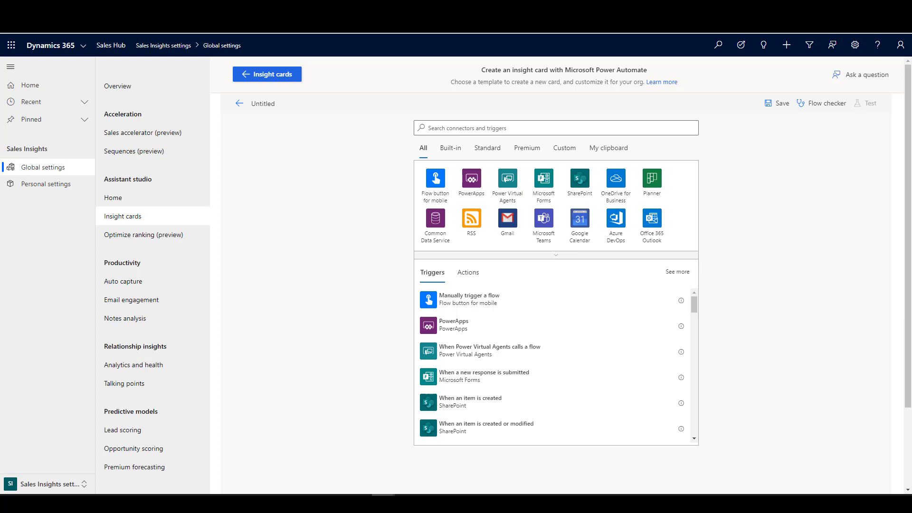
mouse_move(389, 274)
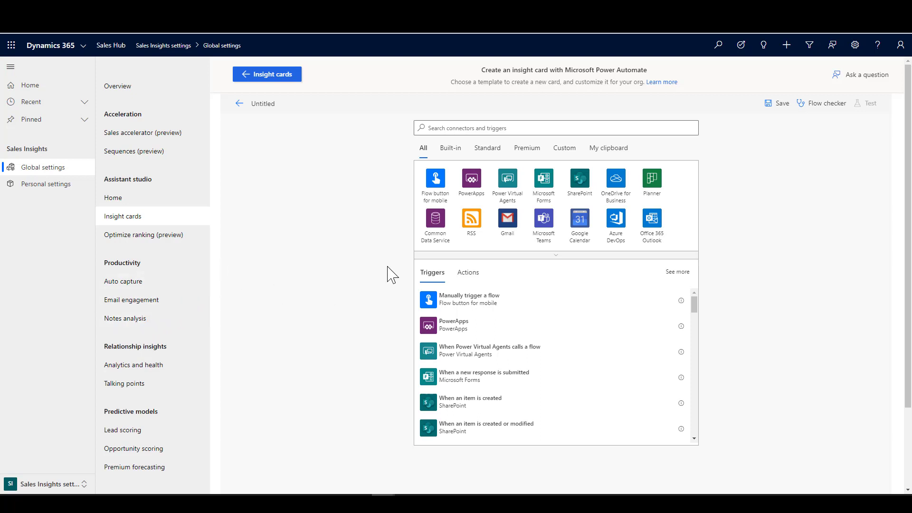
click(435, 218)
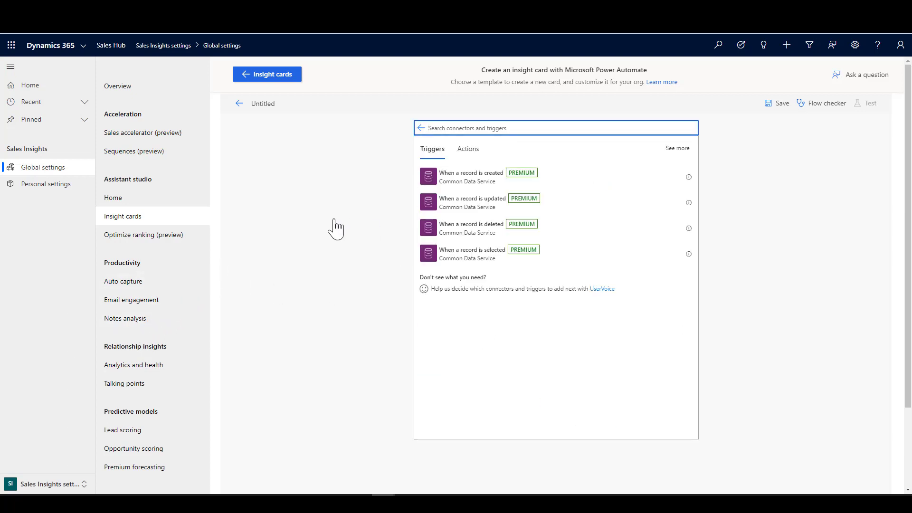
mouse_move(461, 177)
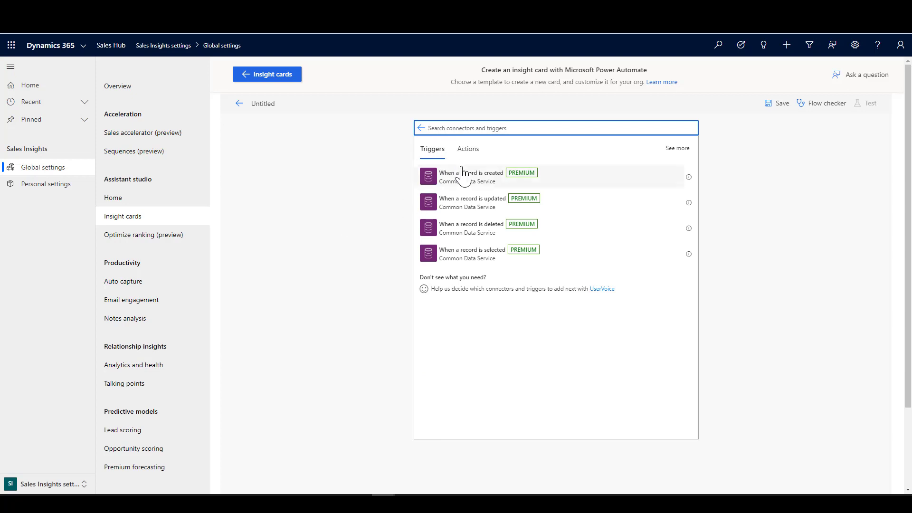
mouse_move(477, 209)
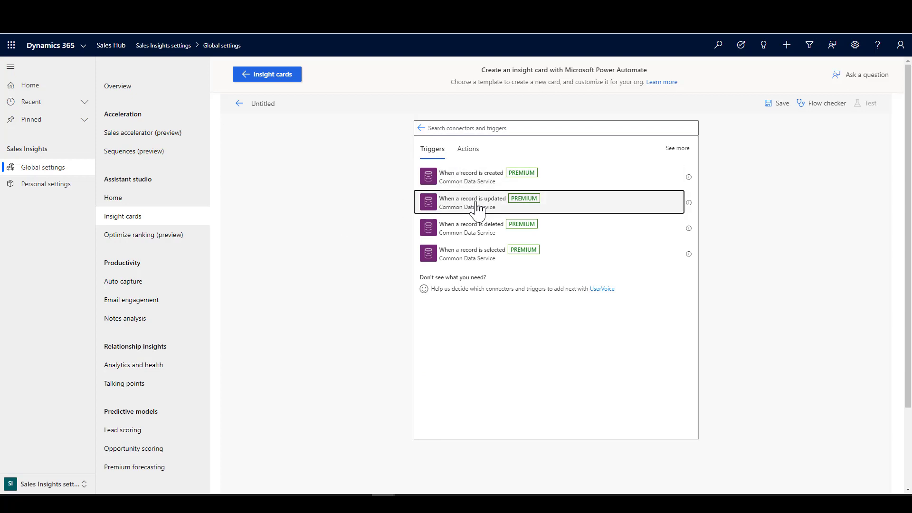
Use the record-updated trigger on BH Demo 100, Opportunities, Organization scope, with advanced options shown
click(488, 202)
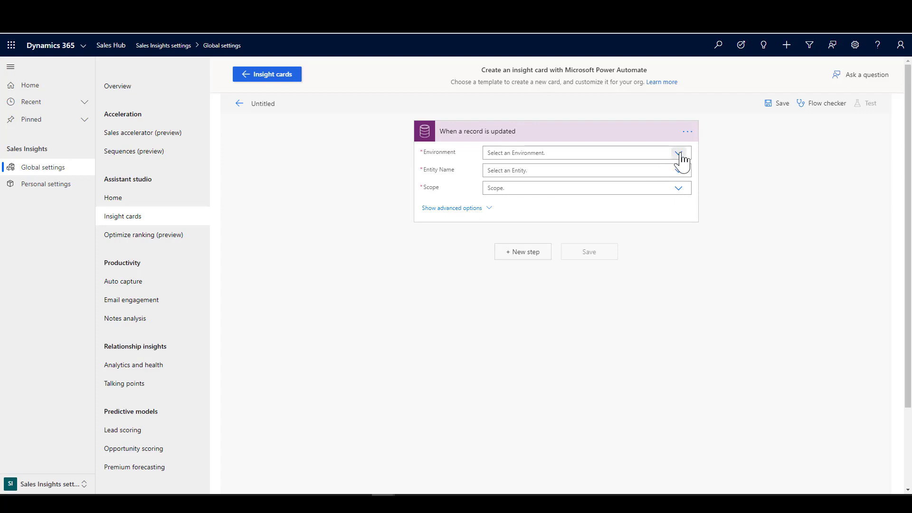
click(680, 152)
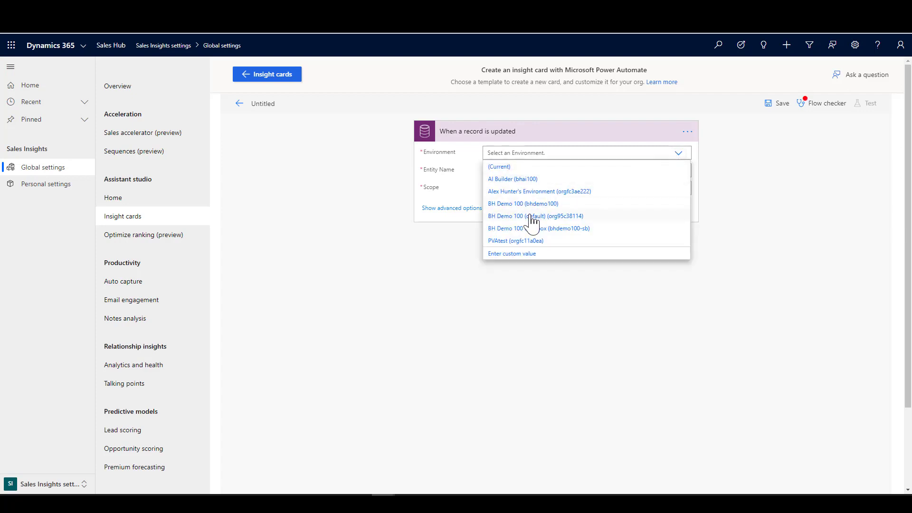
click(522, 203)
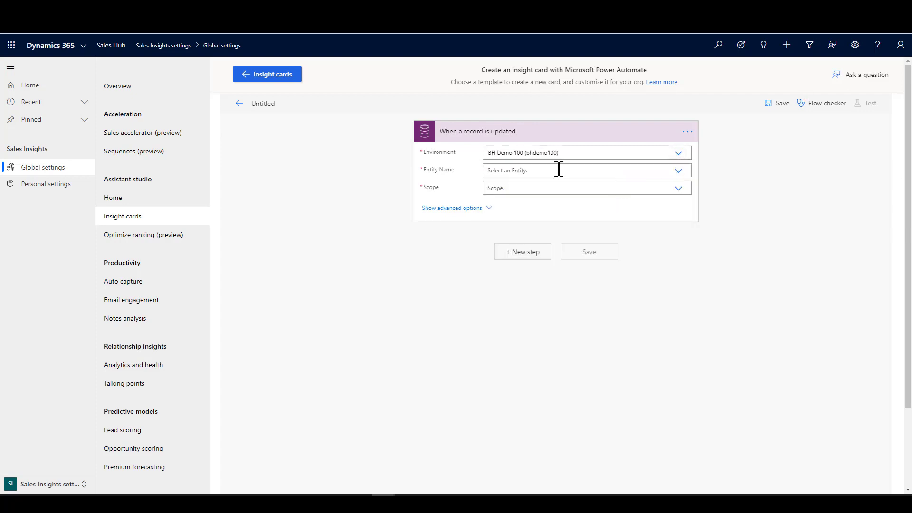
text(o)
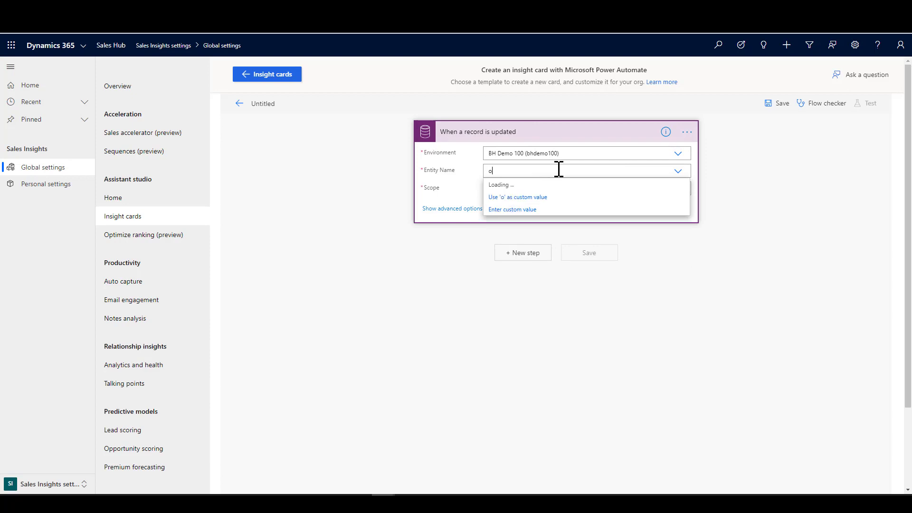
text(pp)
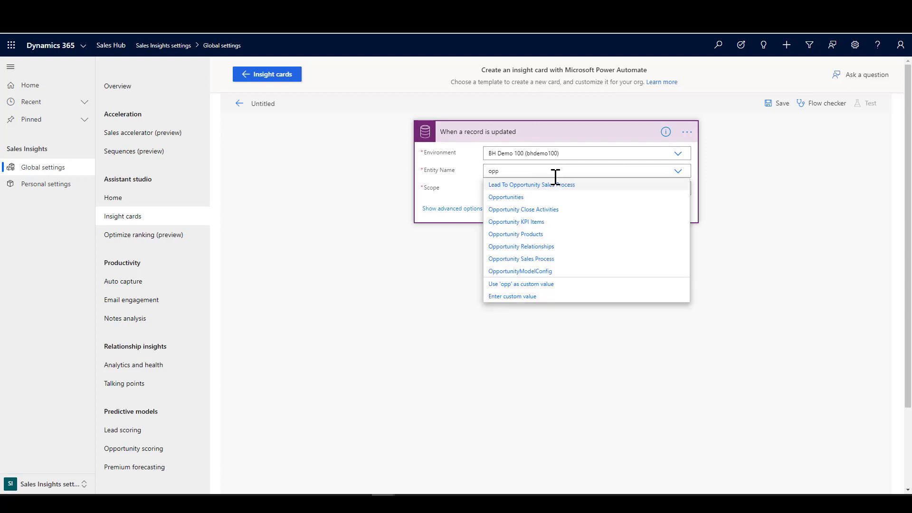
click(505, 197)
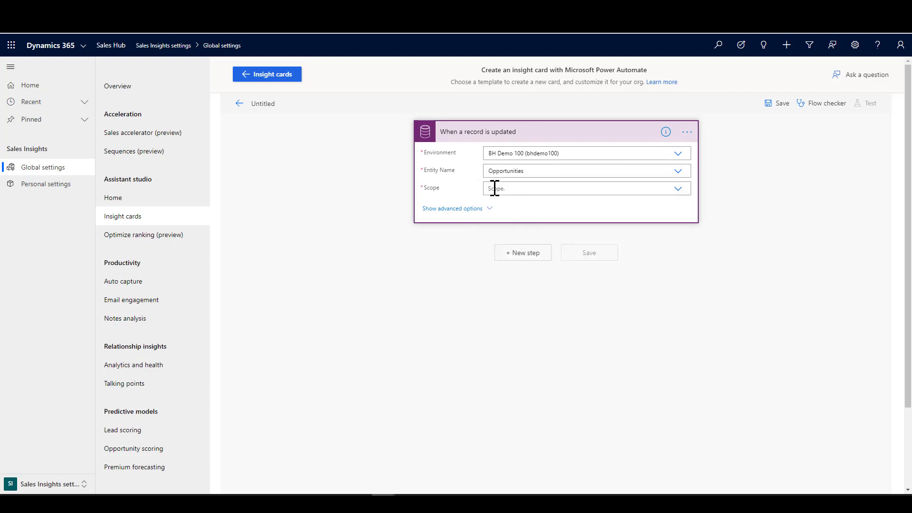
click(677, 188)
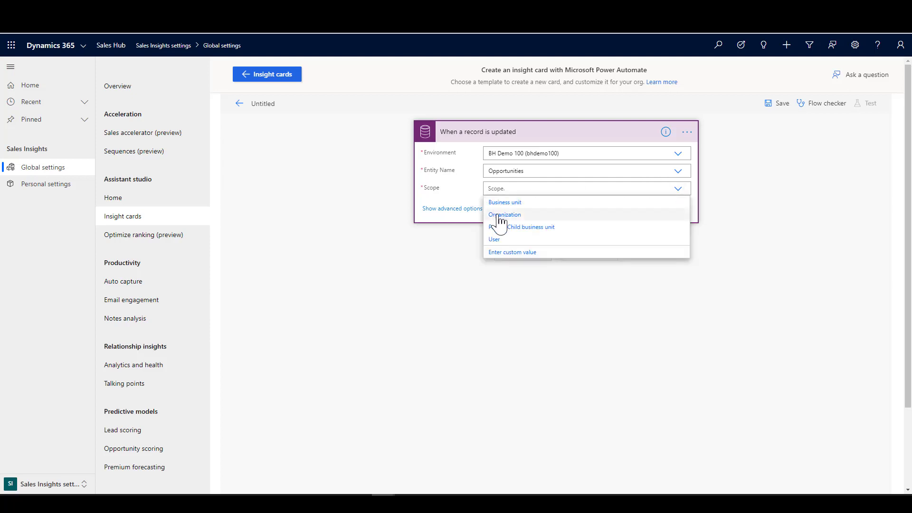
click(505, 215)
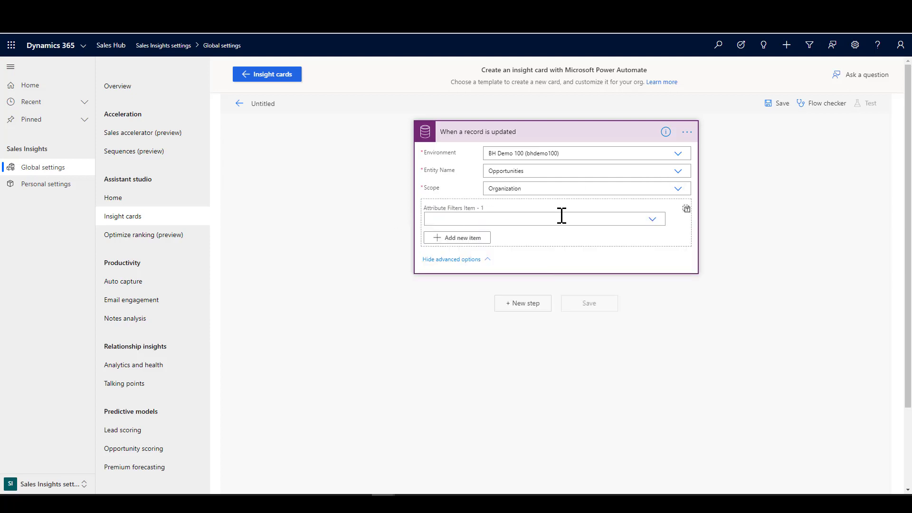
Add attribute filters msdyn_opportunityscoretrend and estimatedvalue to the trigger
click(541, 219)
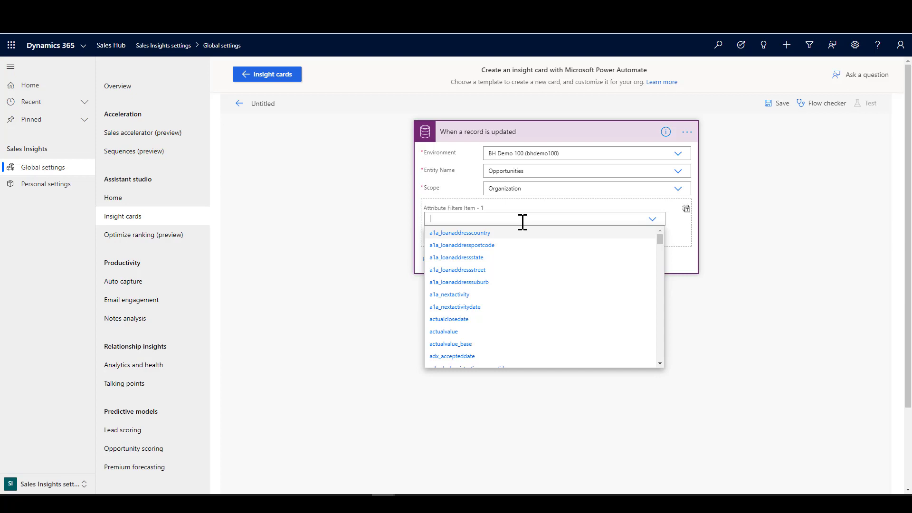
text(score)
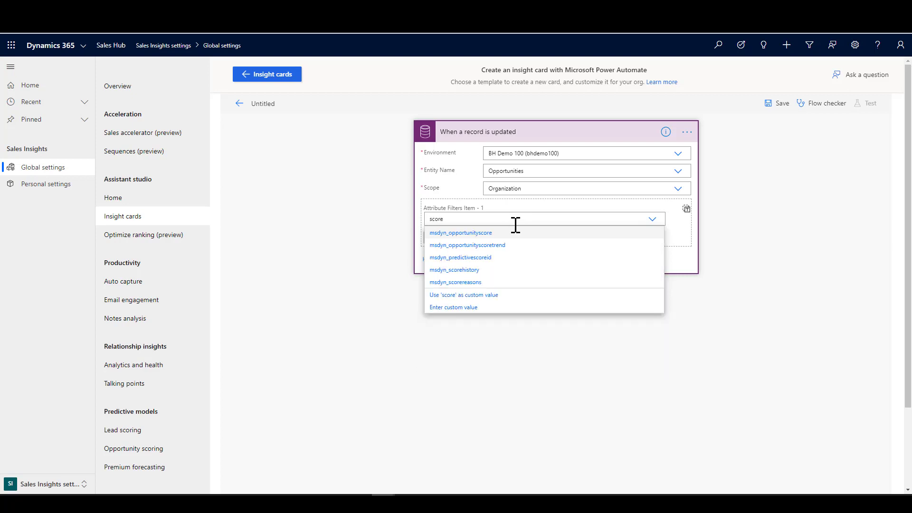
click(467, 245)
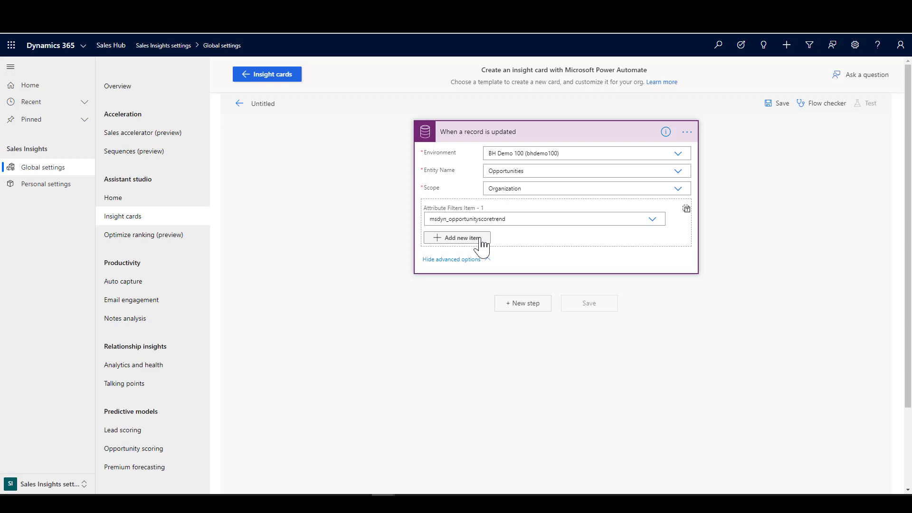
click(456, 238)
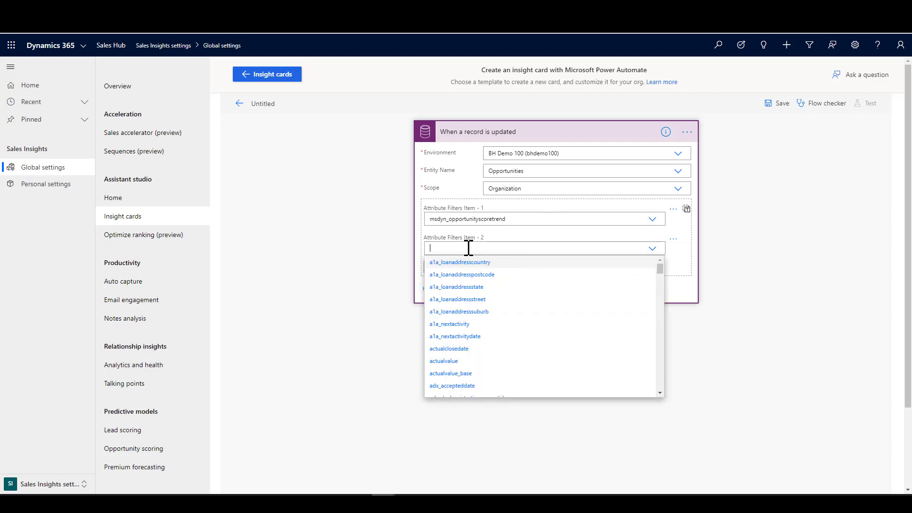
text(est)
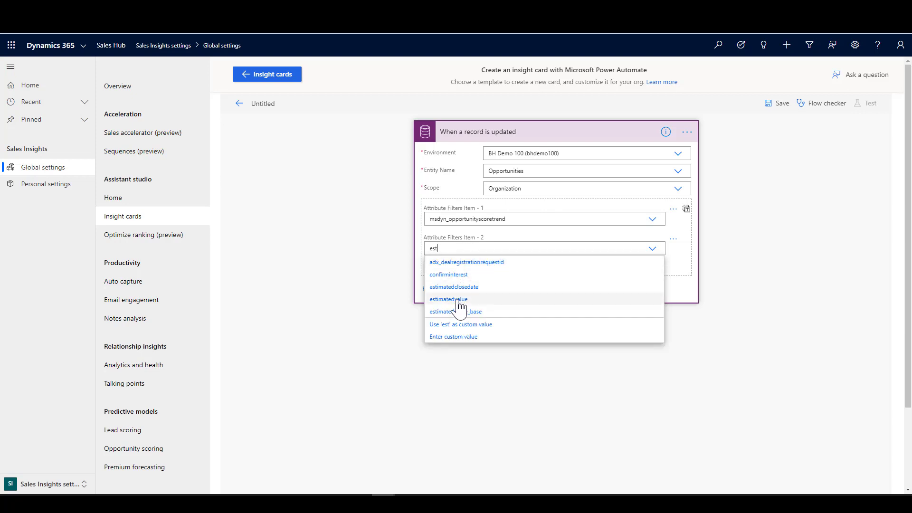
click(448, 298)
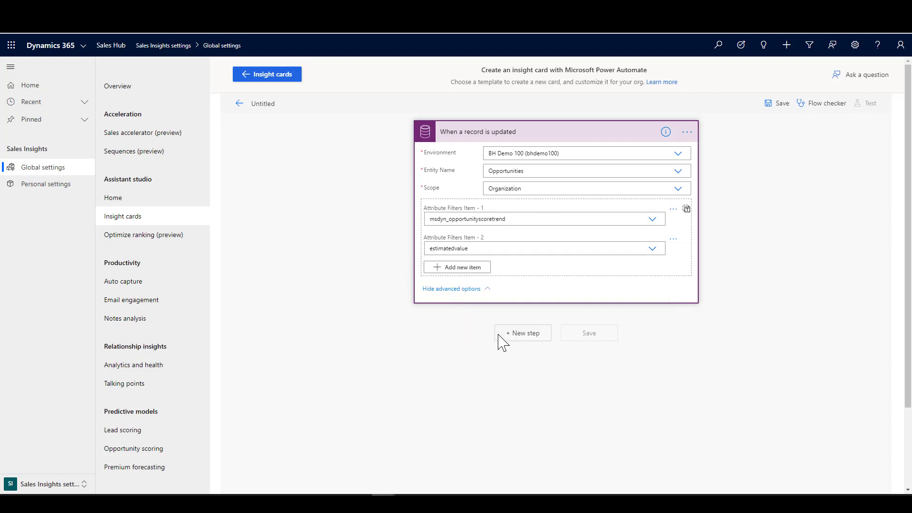
Add a Condition step testing Status Value is equal to 0
click(523, 334)
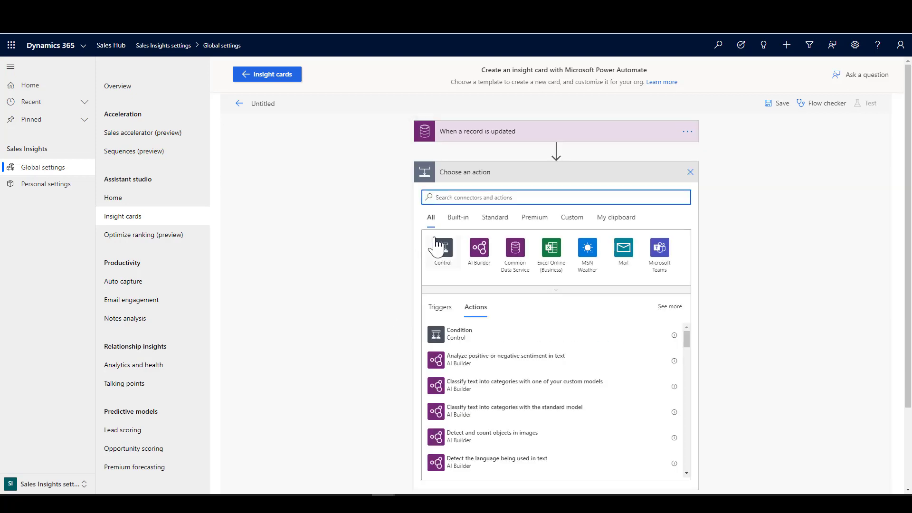
click(450, 335)
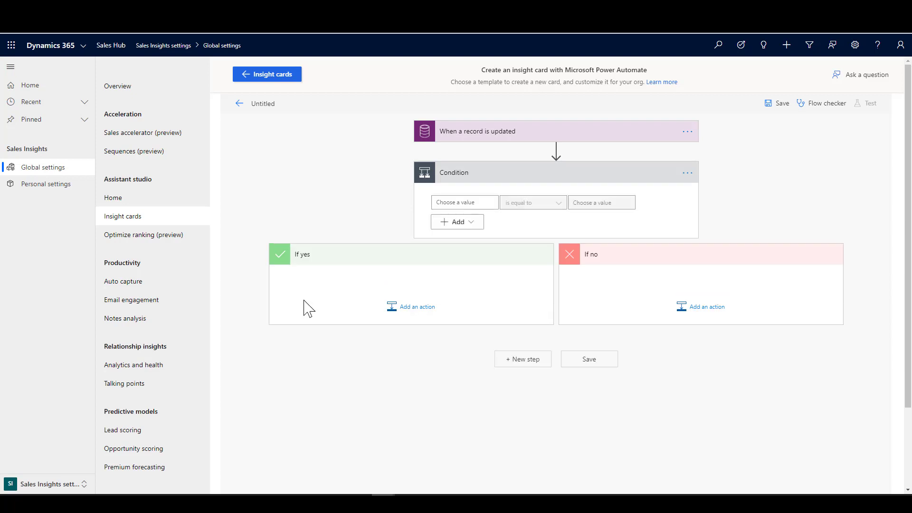
mouse_move(237, 352)
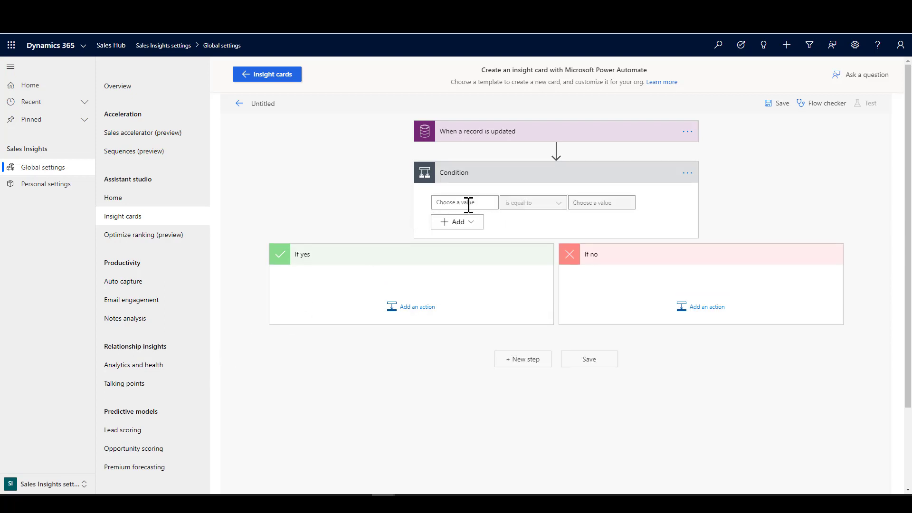
click(464, 202)
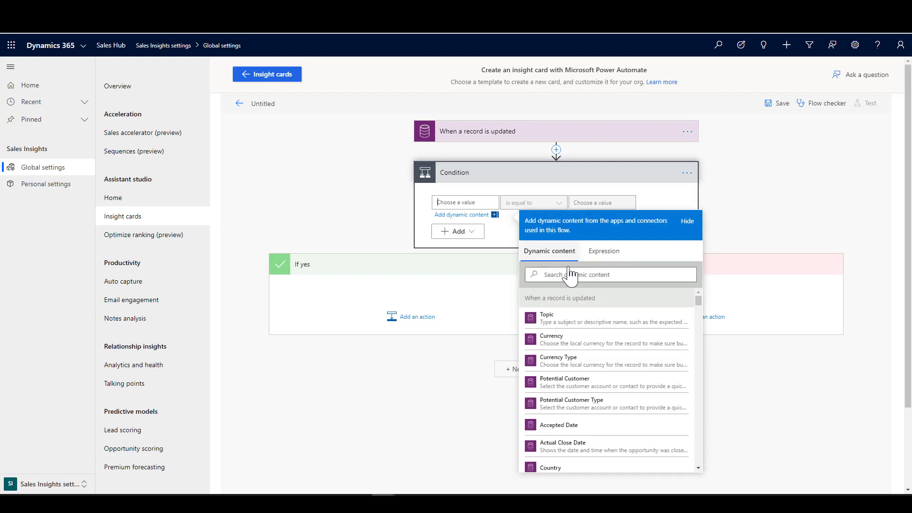
text(stat)
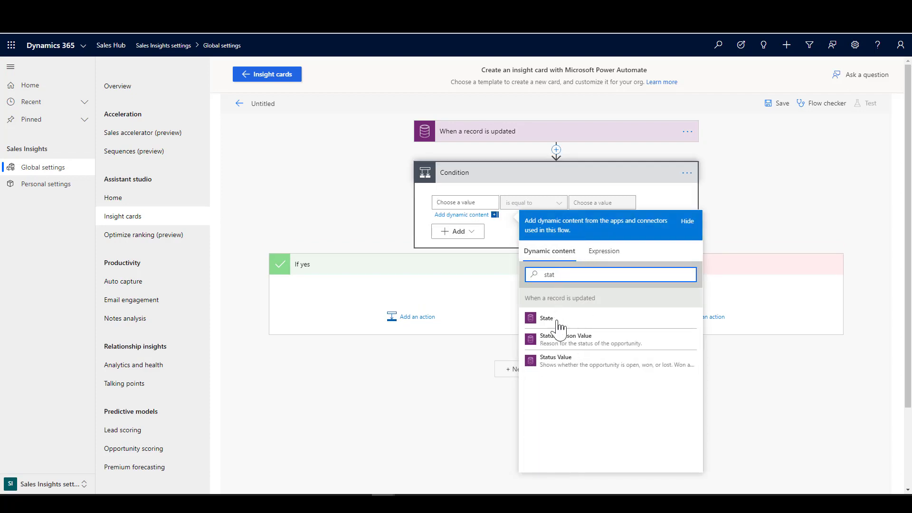
click(564, 360)
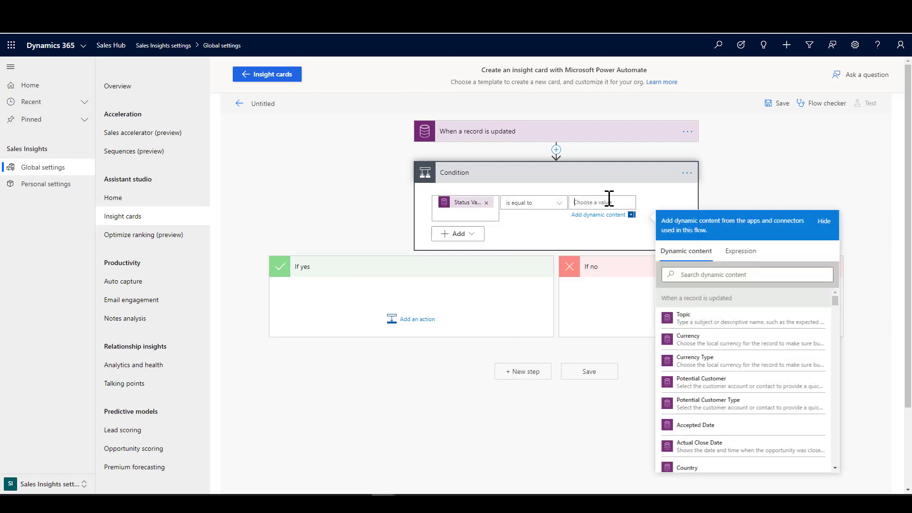
text(0)
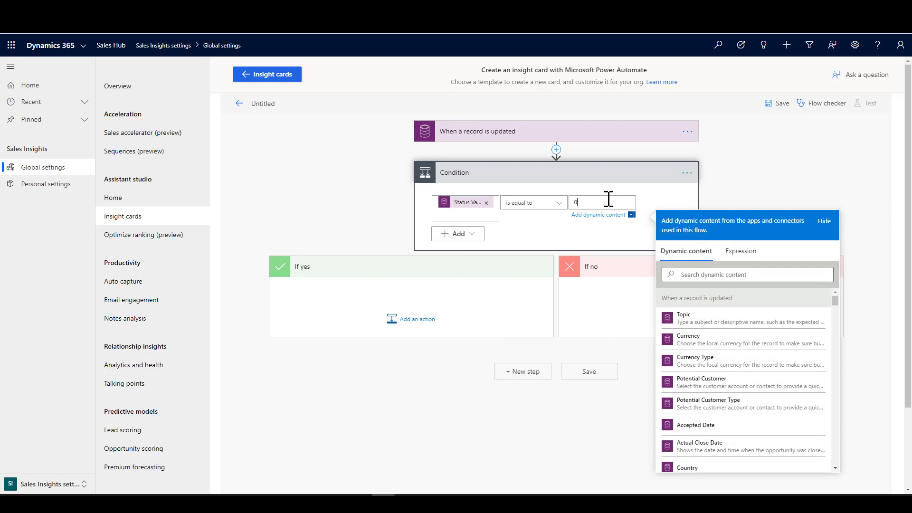
click(457, 234)
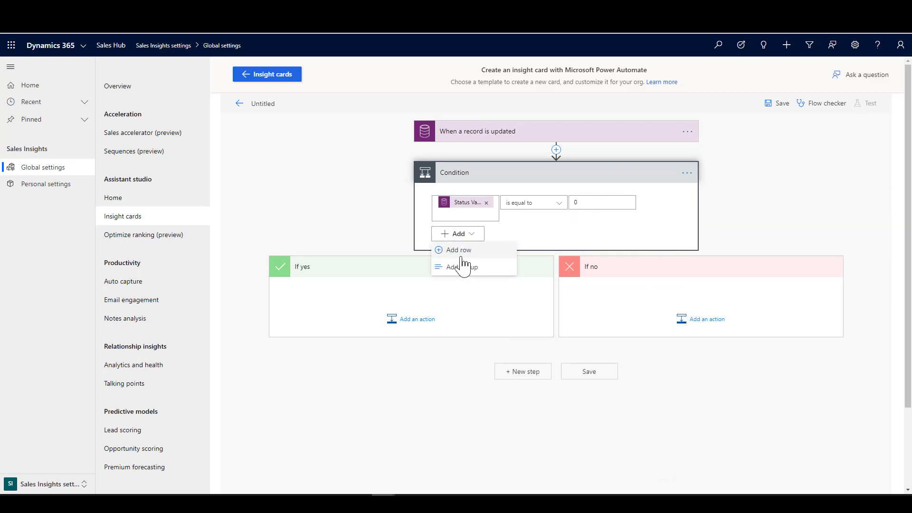
Add a second row: Opportunity Score Trend Value is equal to 2
click(459, 250)
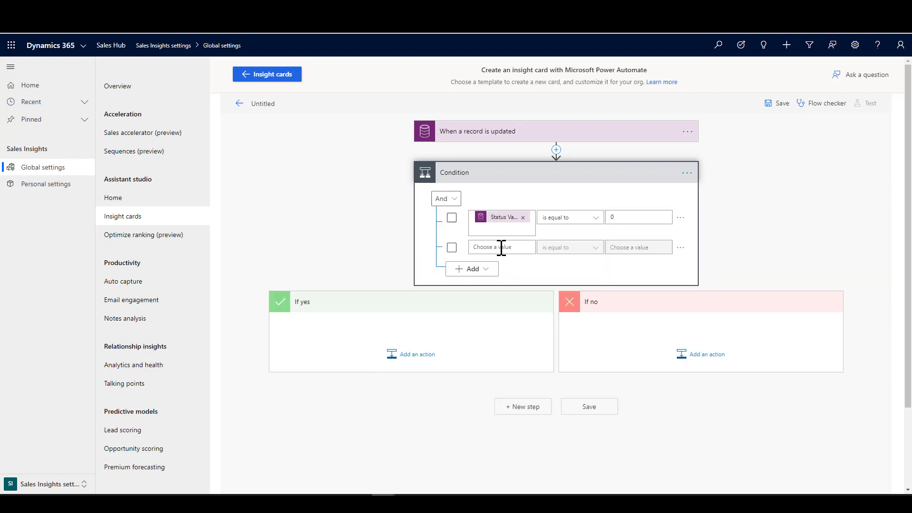
click(501, 247)
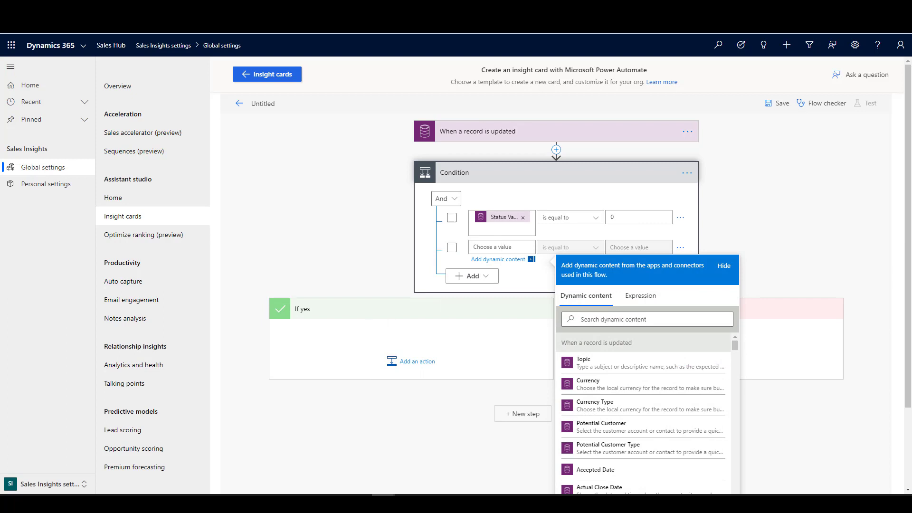
click(647, 319)
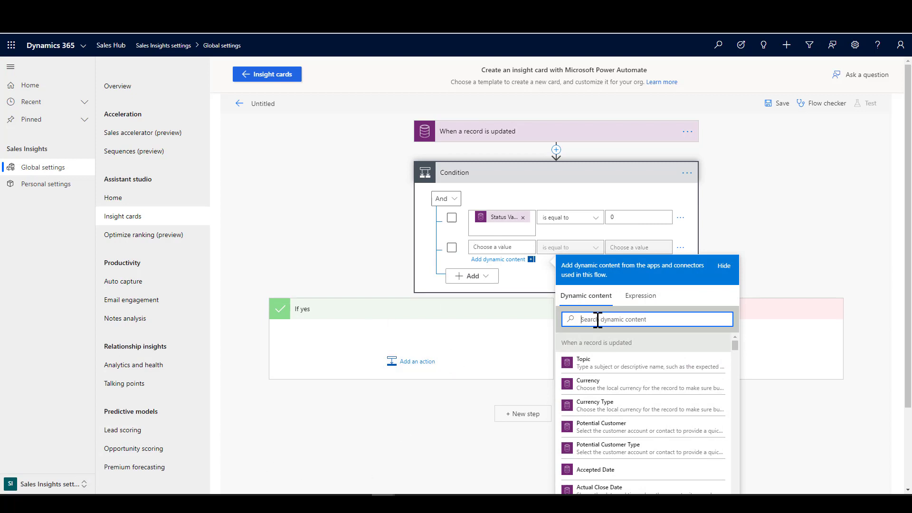
text(score)
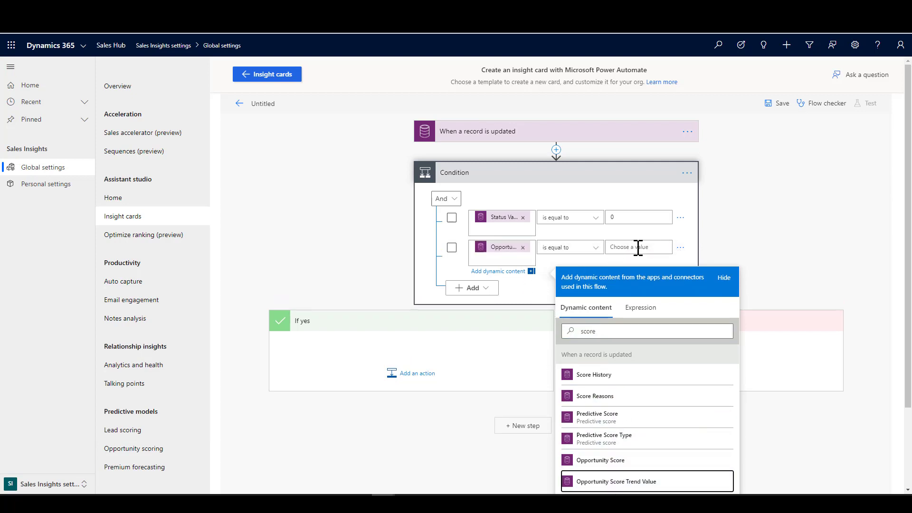
text(2)
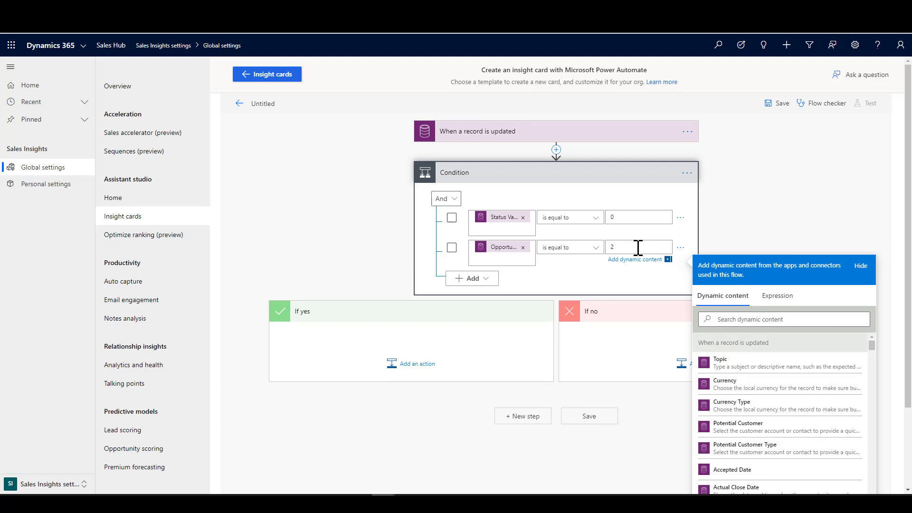
click(471, 279)
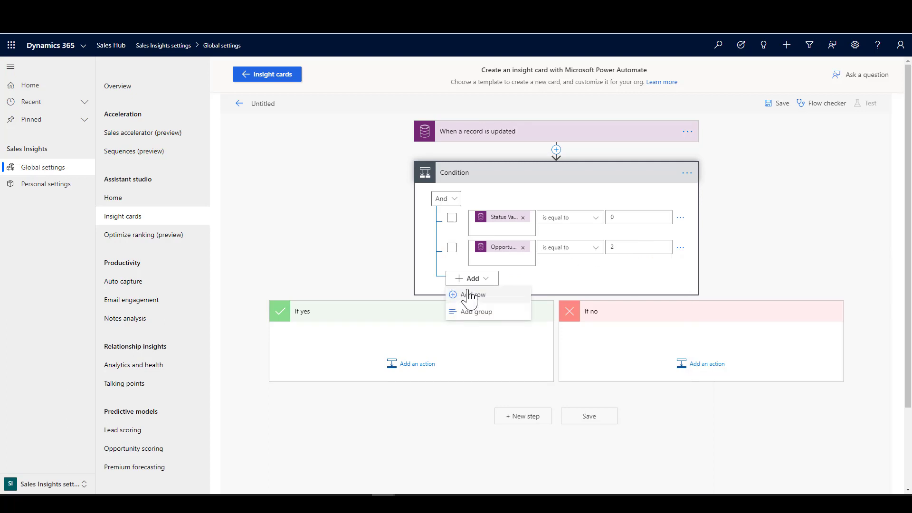
Add a third row: Est. Revenue is greater than or equal to 100000
click(472, 295)
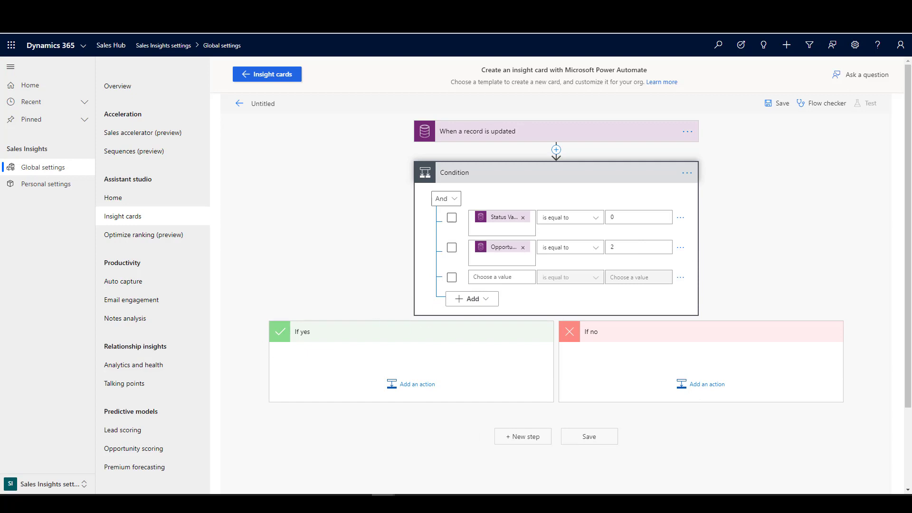
click(501, 277)
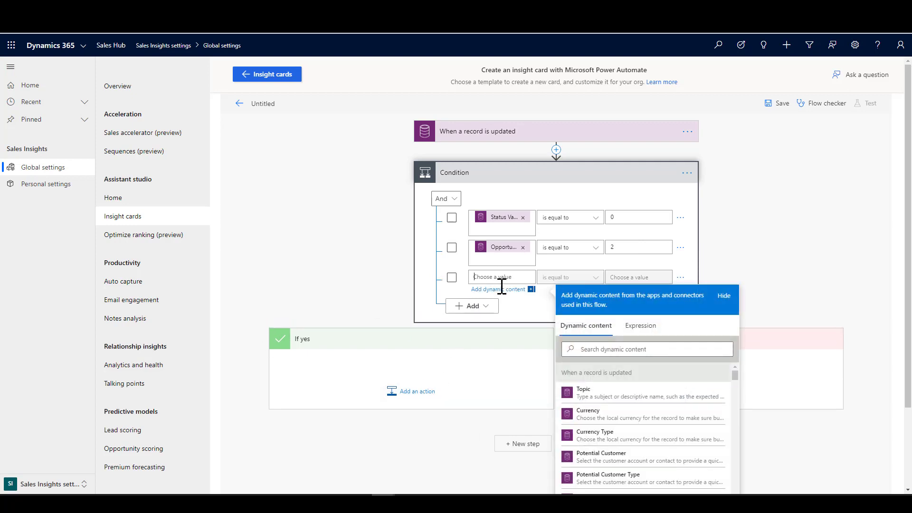
text(est)
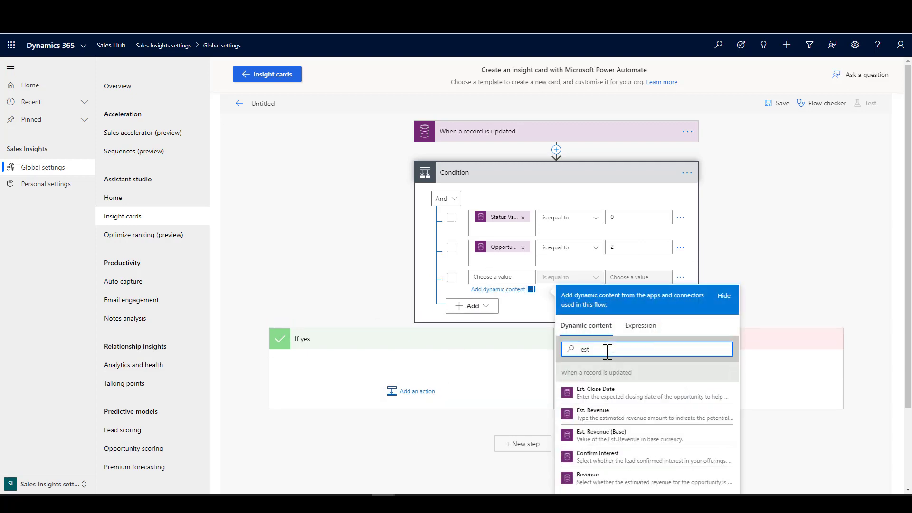
click(593, 414)
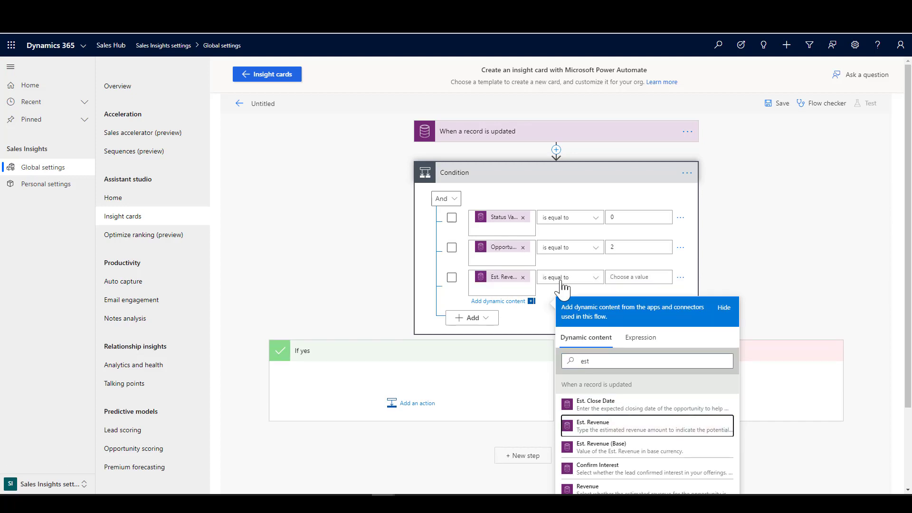
click(569, 277)
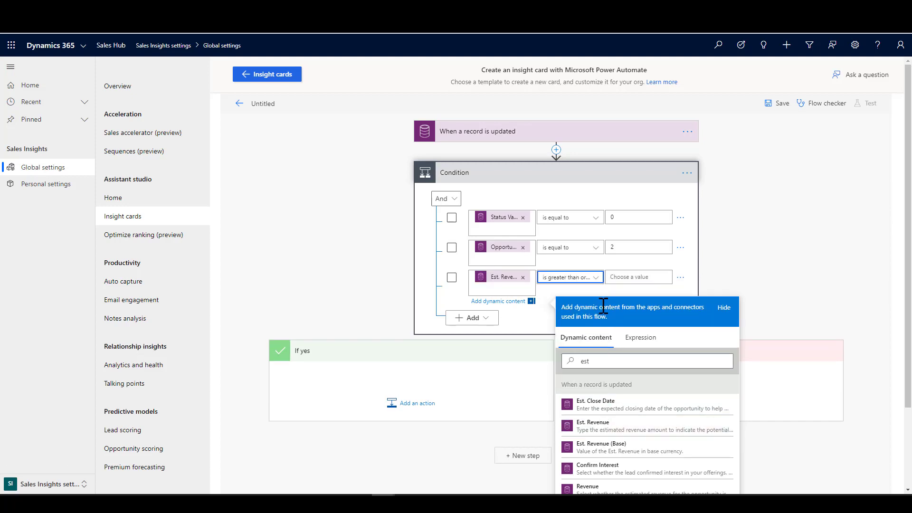
text(1)
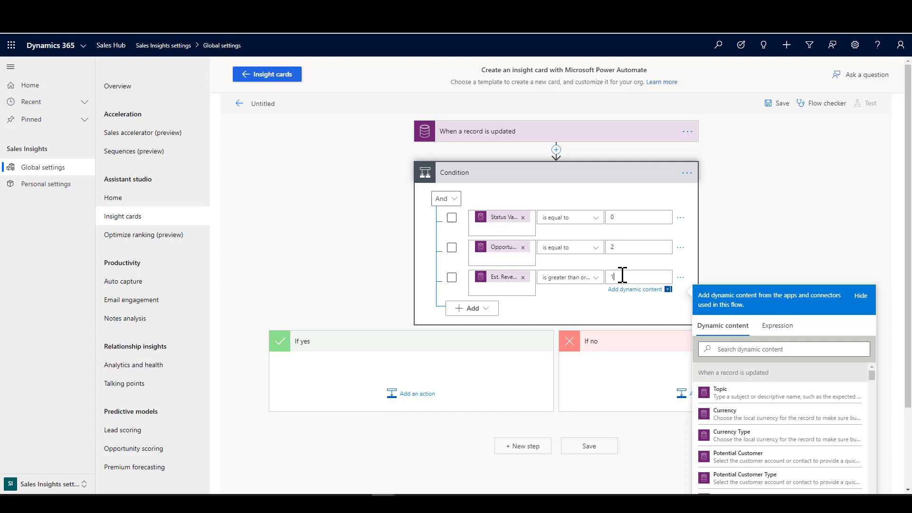
text(00000)
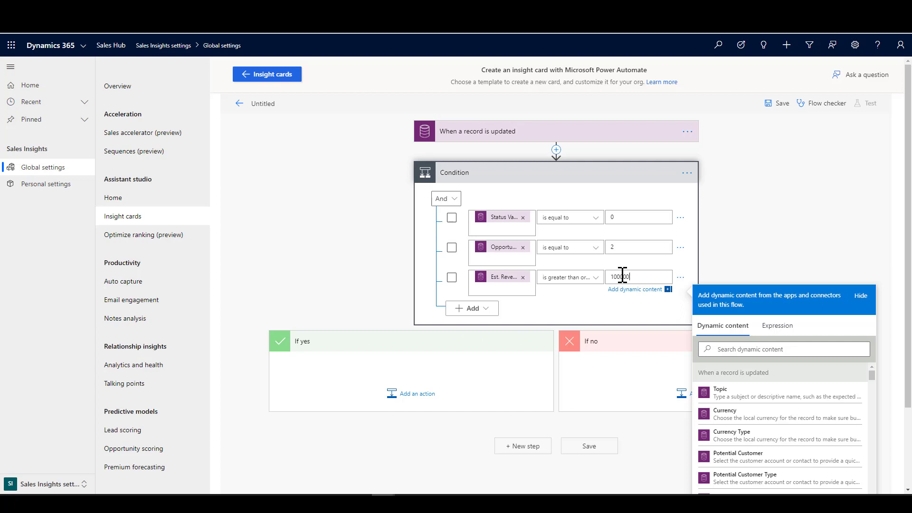
click(753, 244)
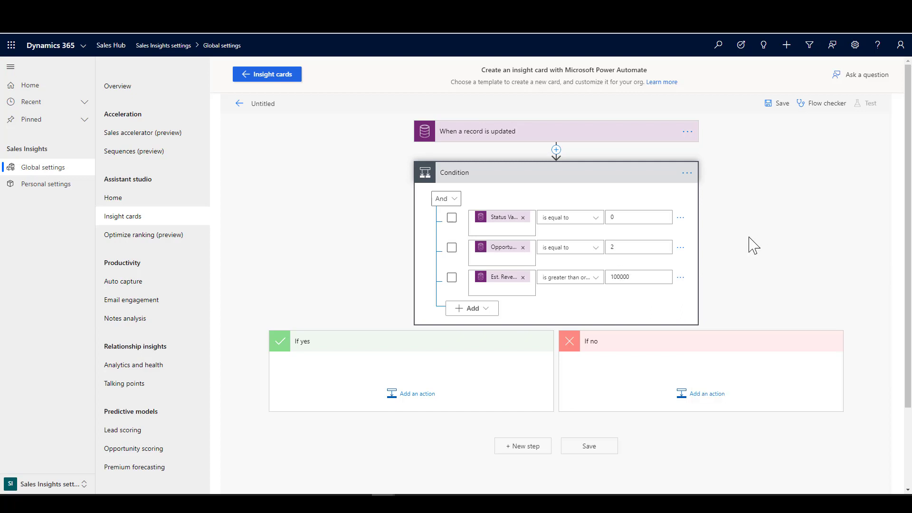
mouse_move(357, 241)
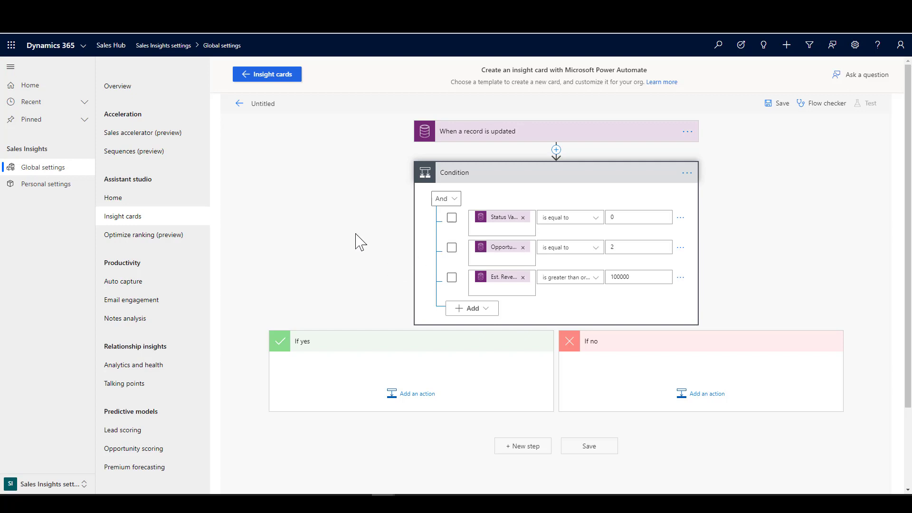
mouse_move(349, 245)
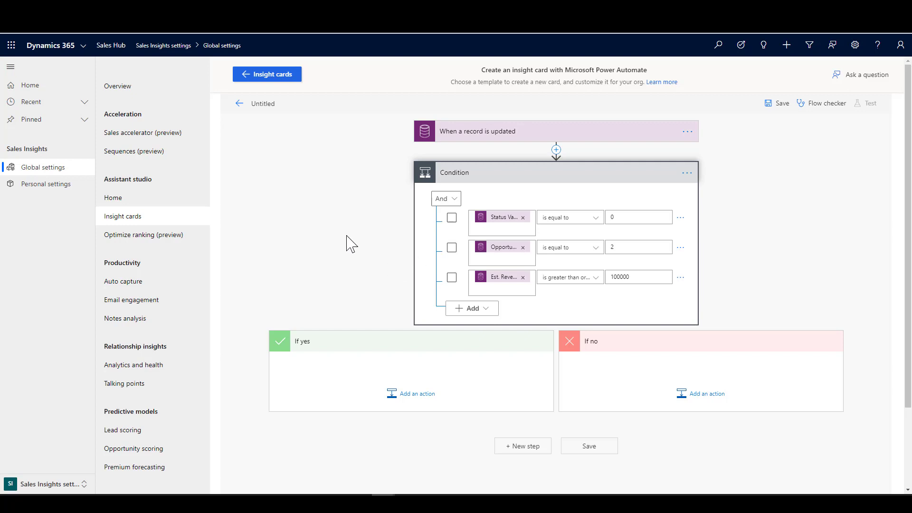
Under If yes, add the Sales Insights Create card for assistant V2 (preview) action
scroll(down, 3)
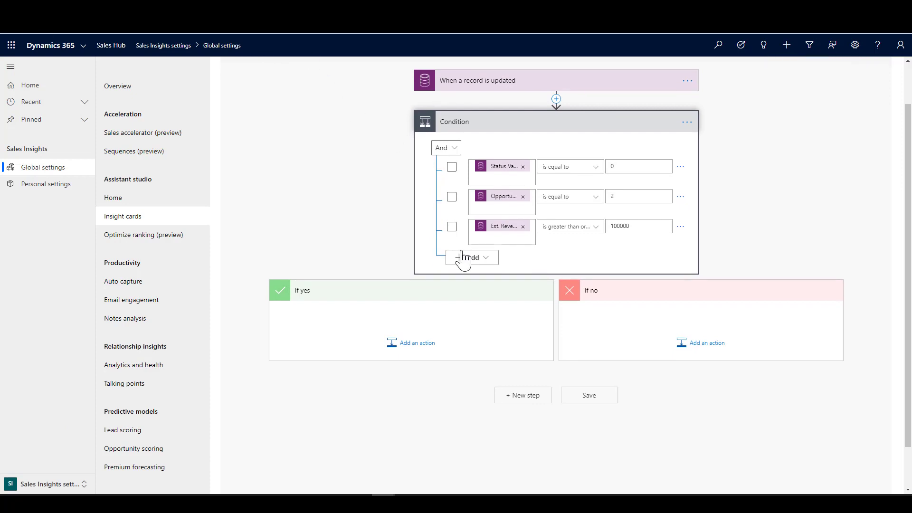
click(410, 343)
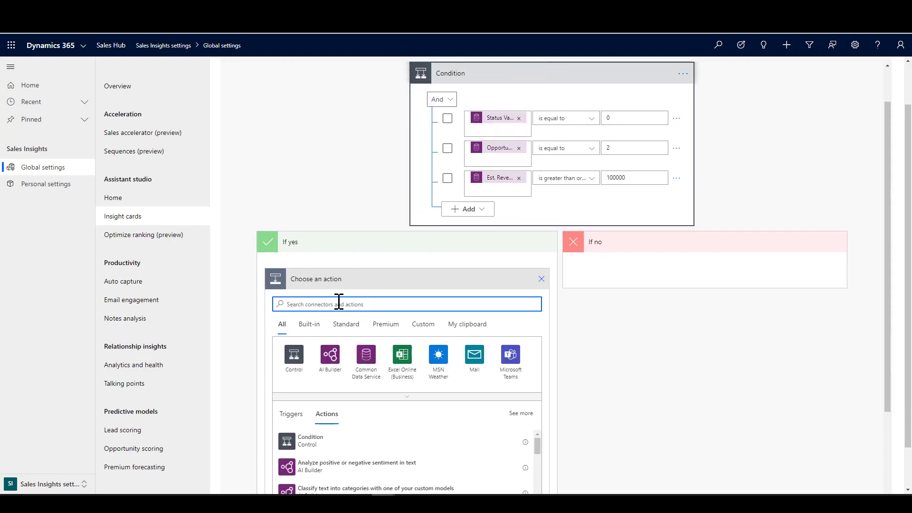
text(sales insights)
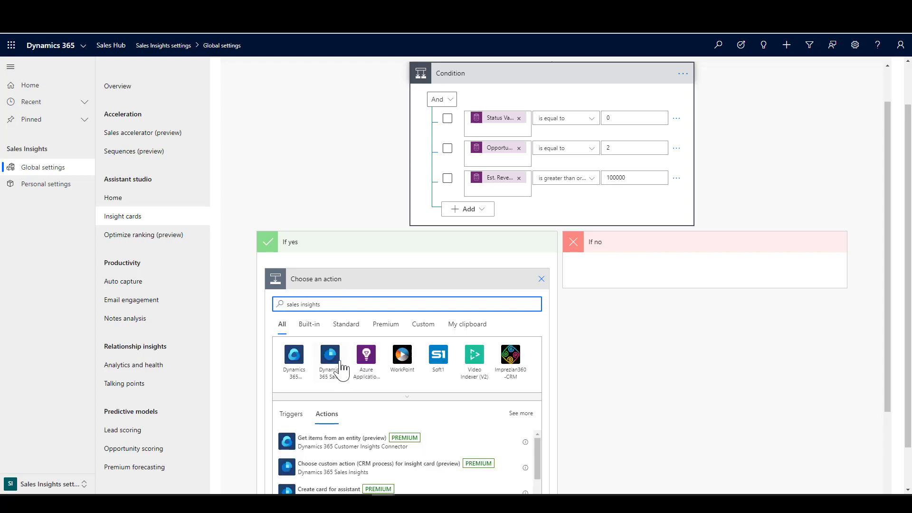
scroll(down, 3)
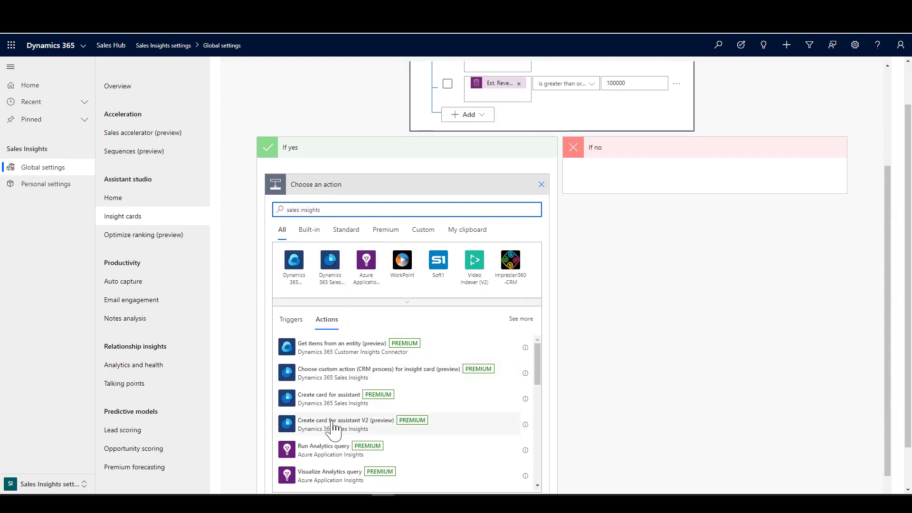
click(345, 420)
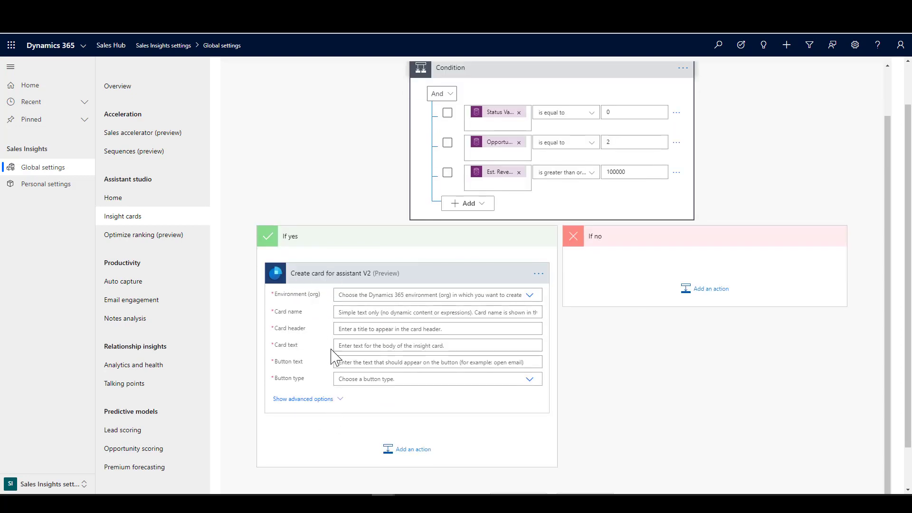
In the card action's advanced options, choose the BH Demo 100 environment and name the card 'High Value Opportunity at Risk'
click(303, 397)
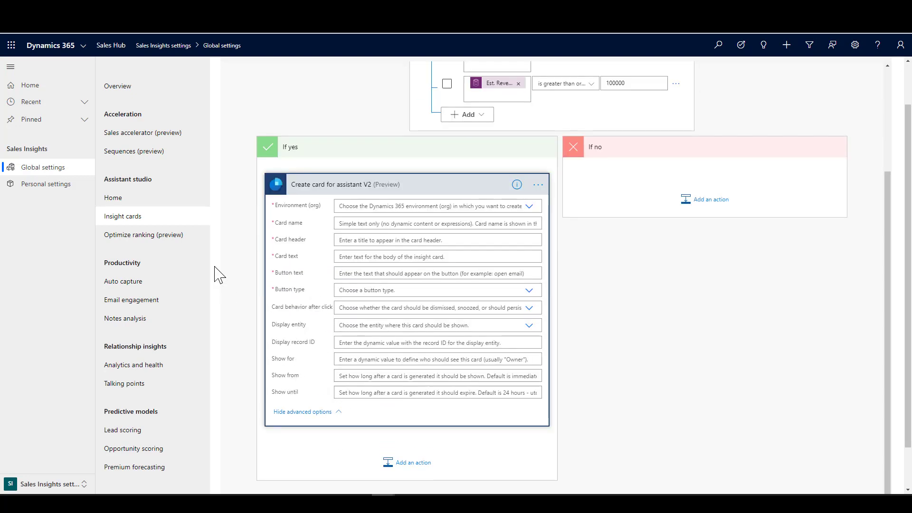
mouse_move(278, 259)
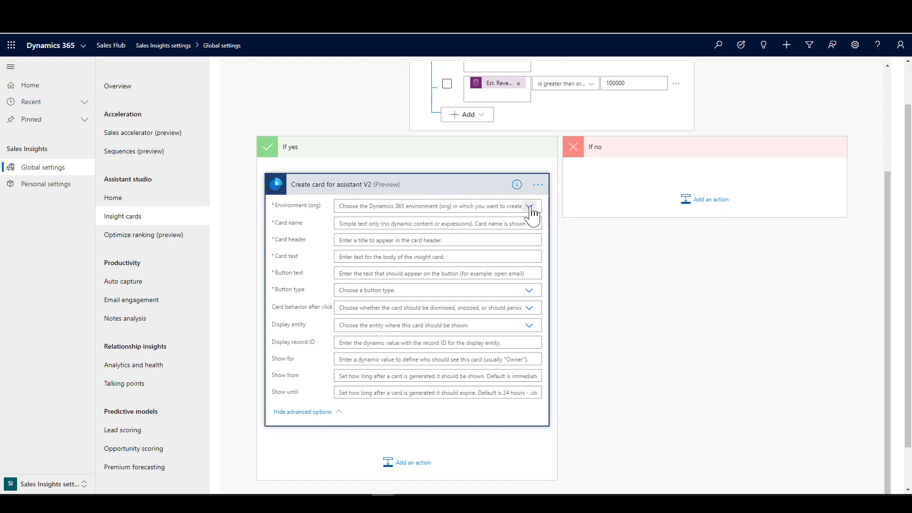
click(532, 206)
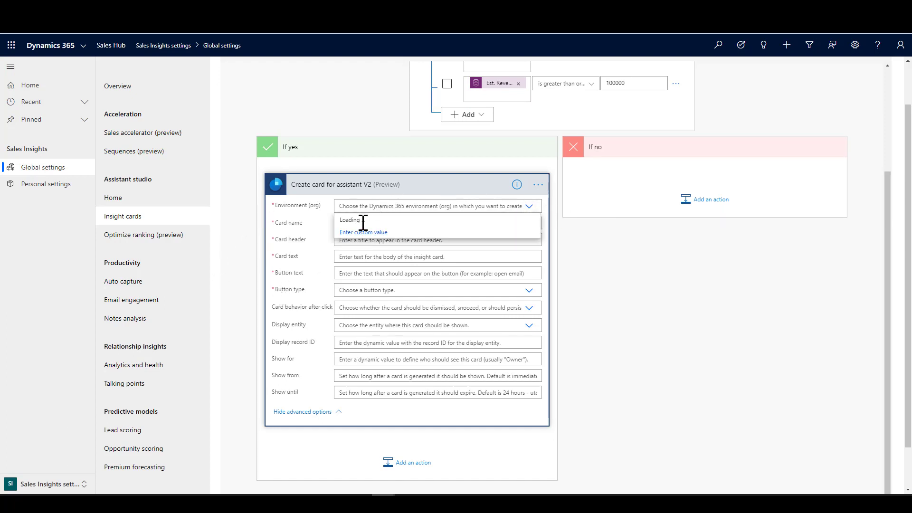
click(380, 216)
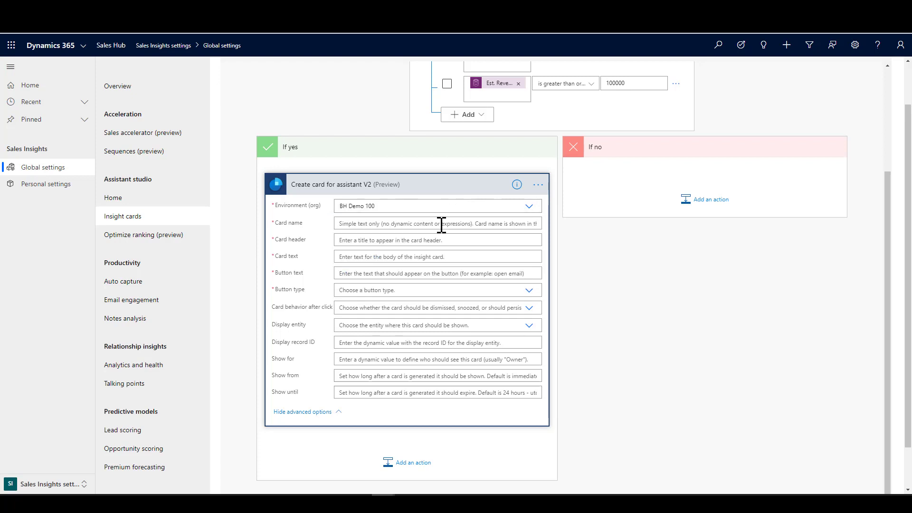
click(437, 223)
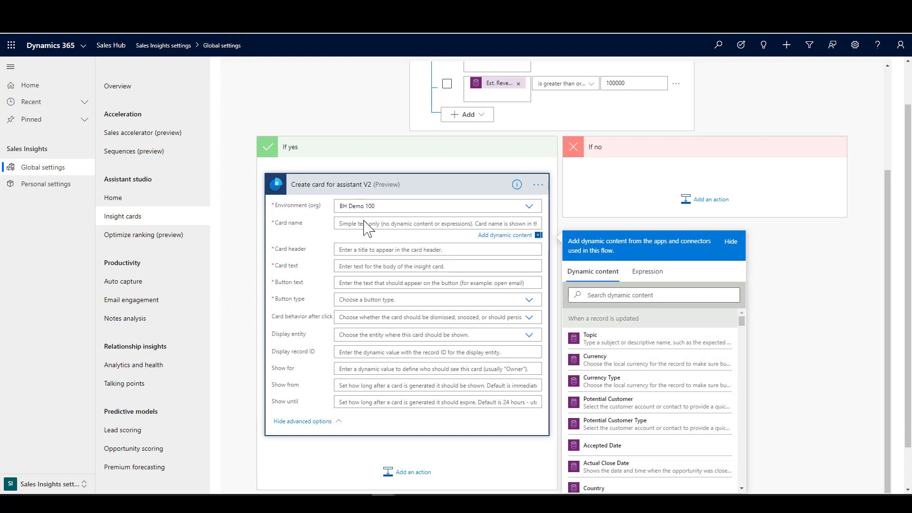
text(High Value Opportunity at Risk)
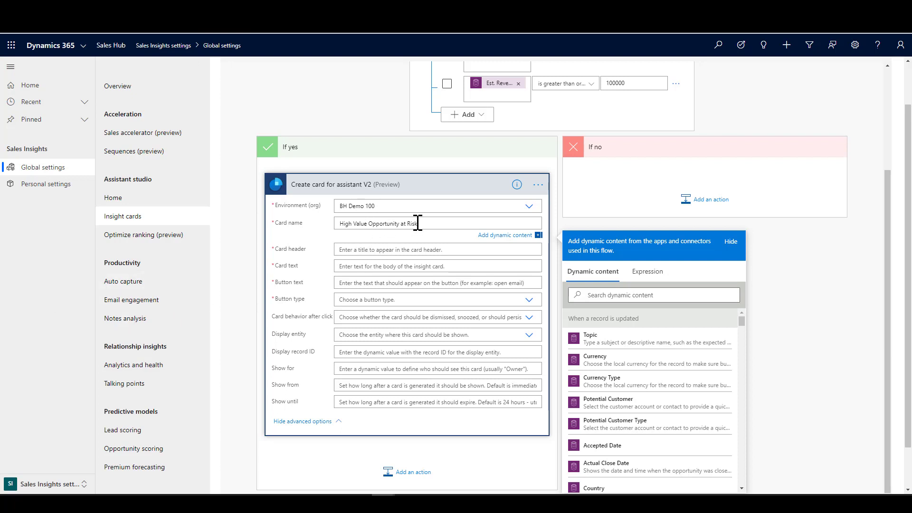
mouse_move(391, 254)
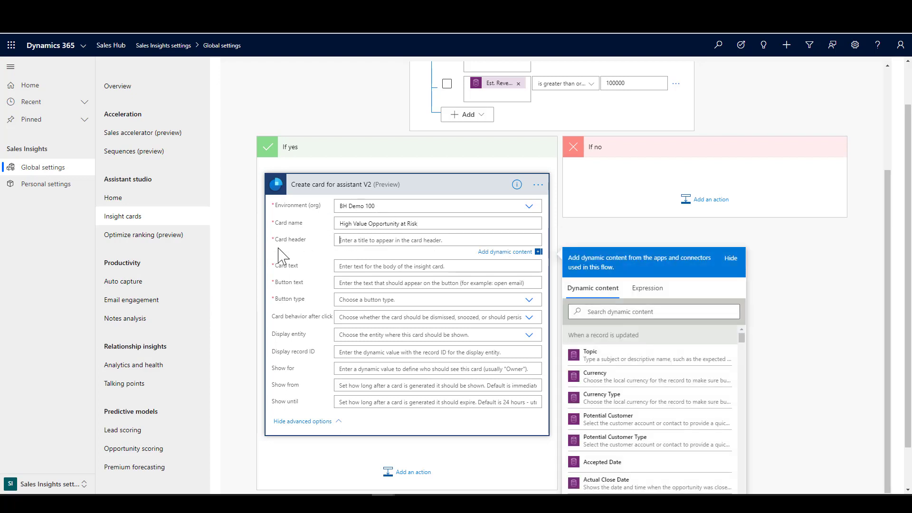
mouse_move(606, 352)
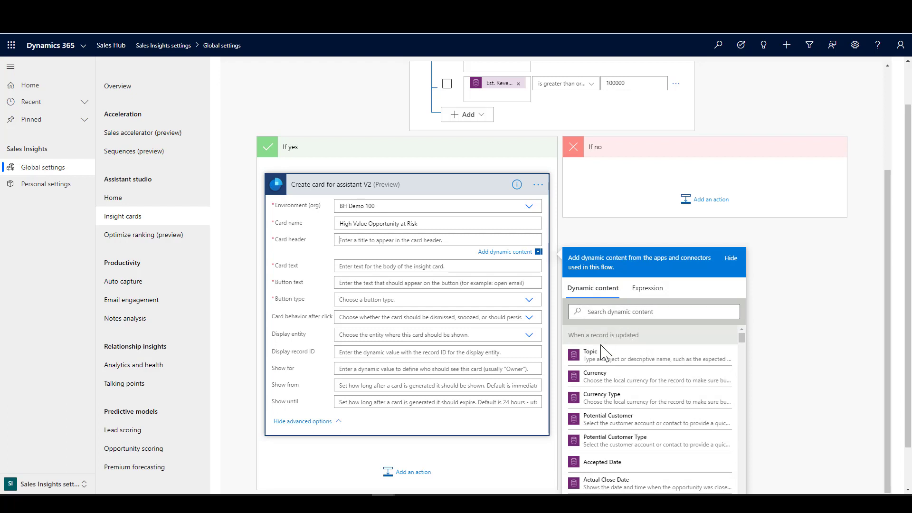
Fill the card header with Topic and the card text ending 'decline. Launch the playbook to take action.'
click(590, 352)
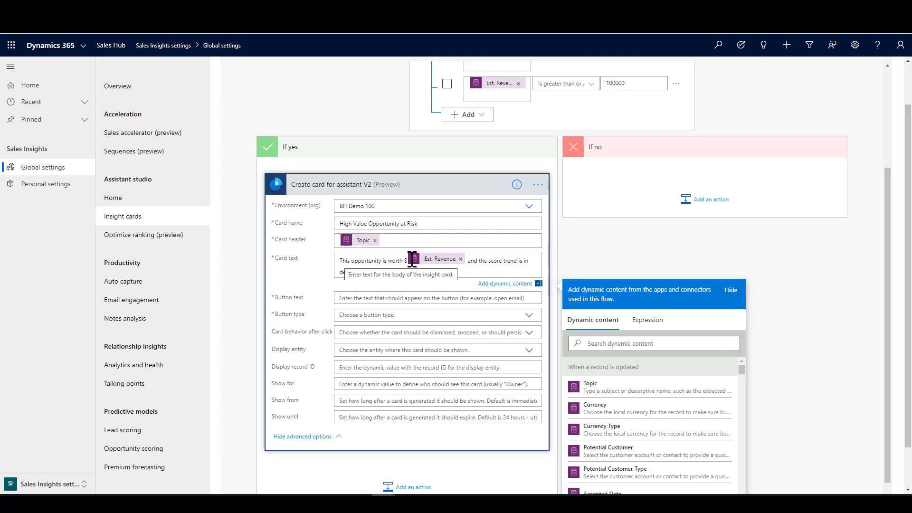
text(decline. Launch the playbook to take action.)
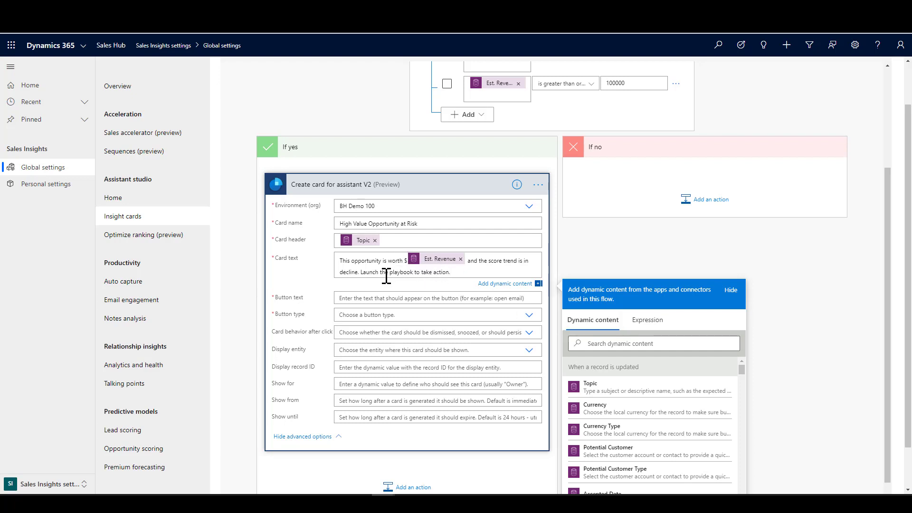
mouse_move(150, 293)
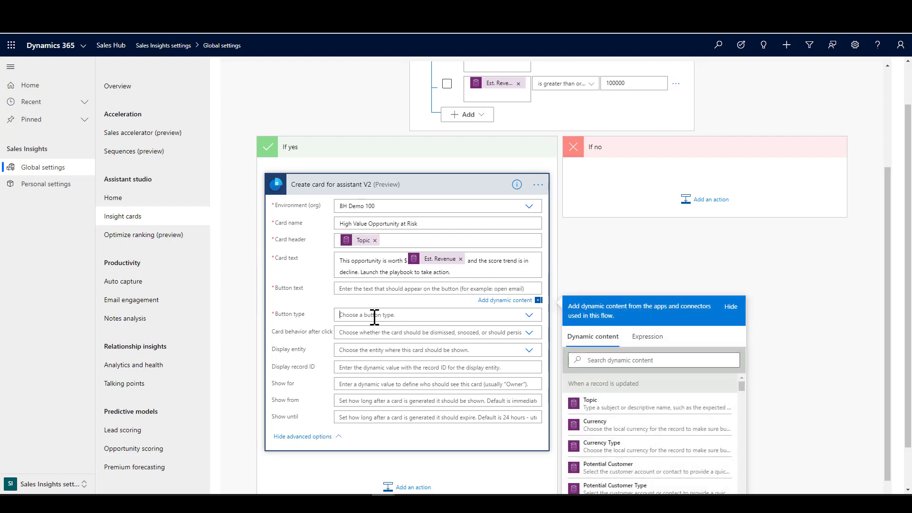
Make the card's button a Launch playbook button with Dismiss behavior after use
click(437, 315)
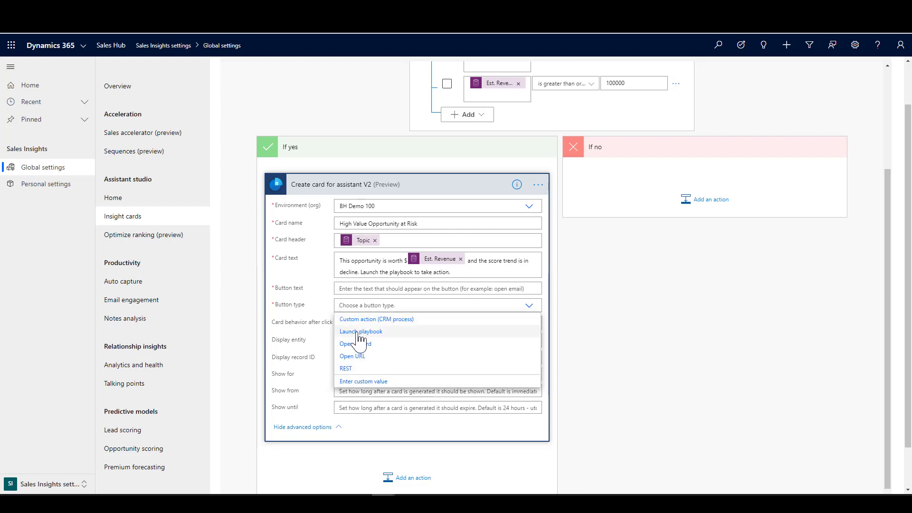
click(360, 331)
text(Launch p)
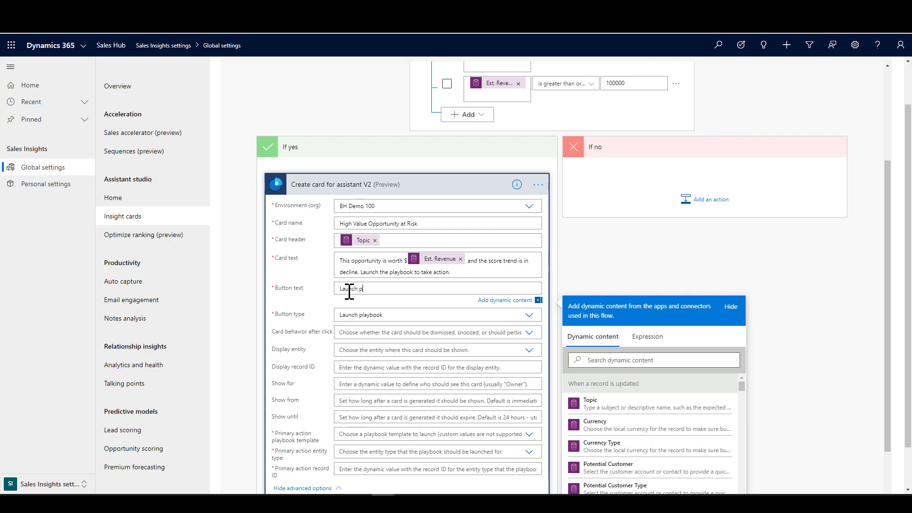
text(laybook)
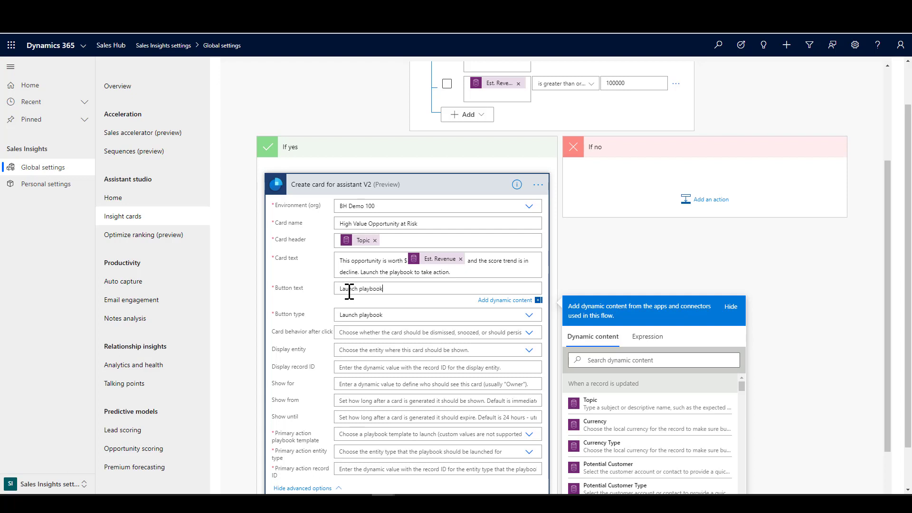
mouse_move(390, 356)
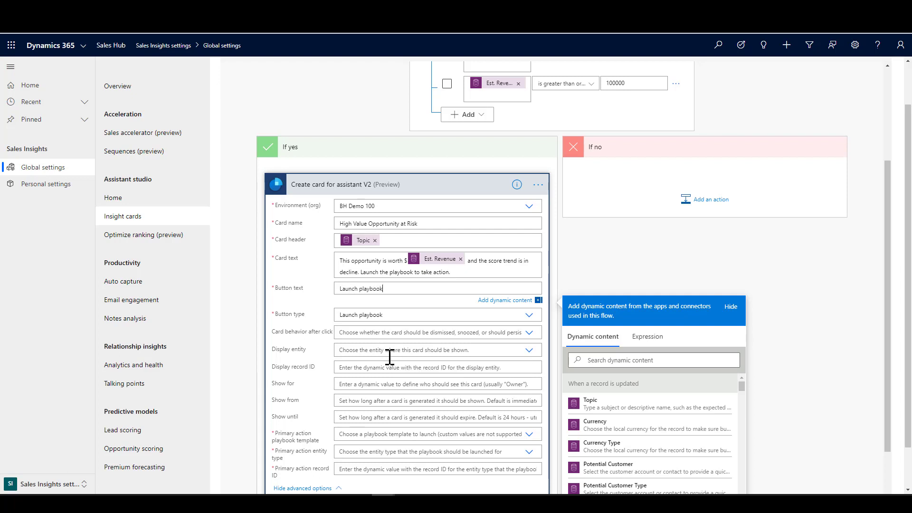
mouse_move(377, 338)
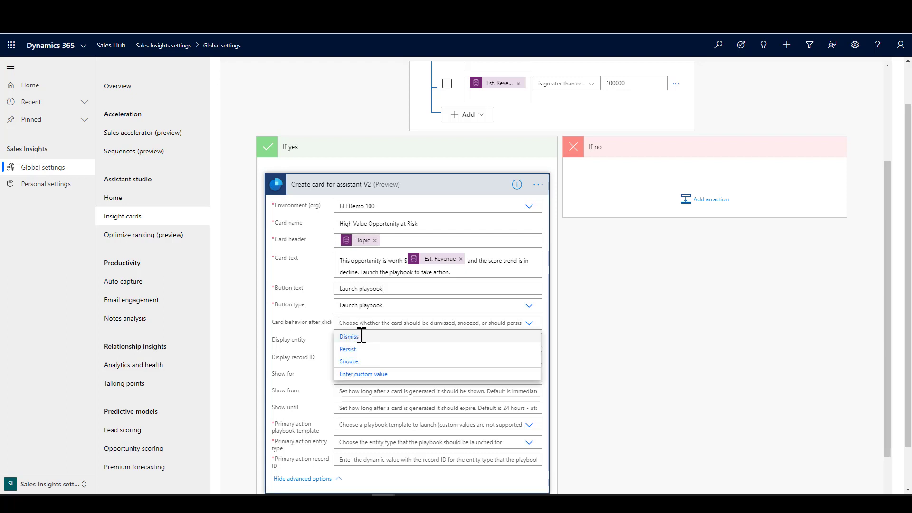
click(348, 336)
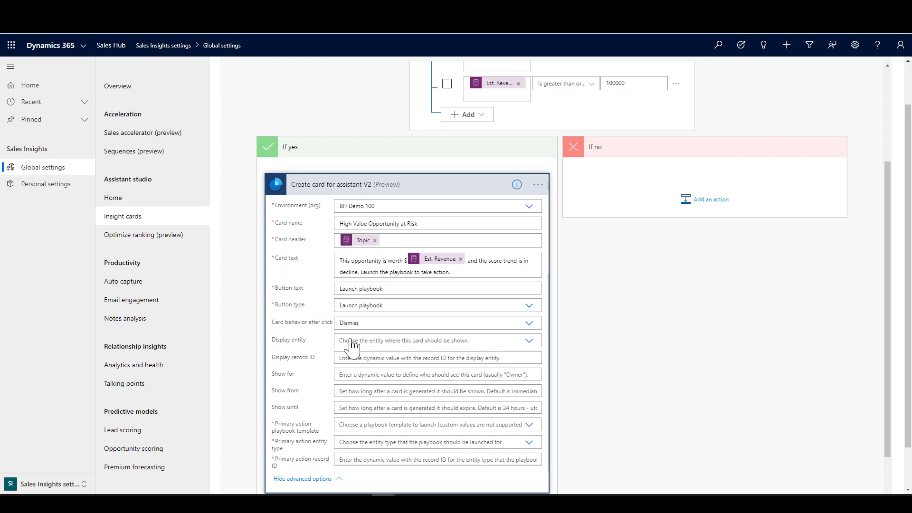
Set the card's display entity to opportunities
click(437, 340)
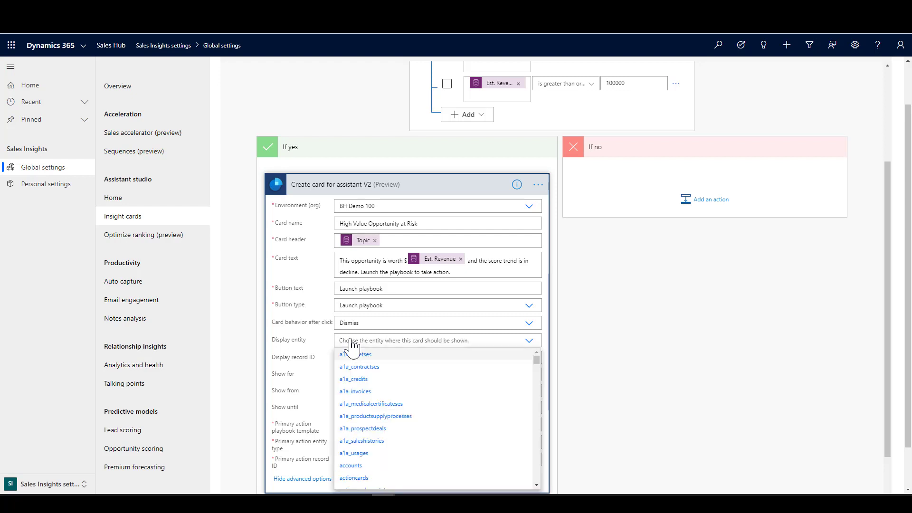
text(o)
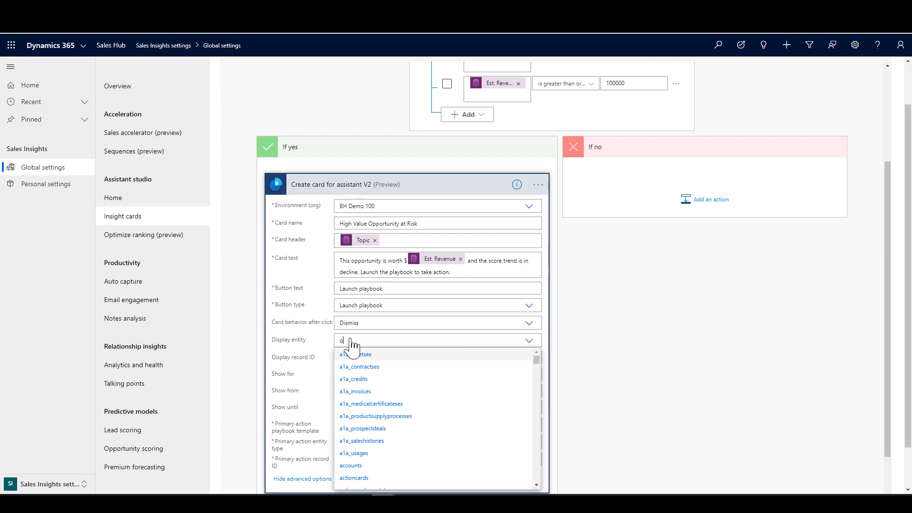
text(oppo)
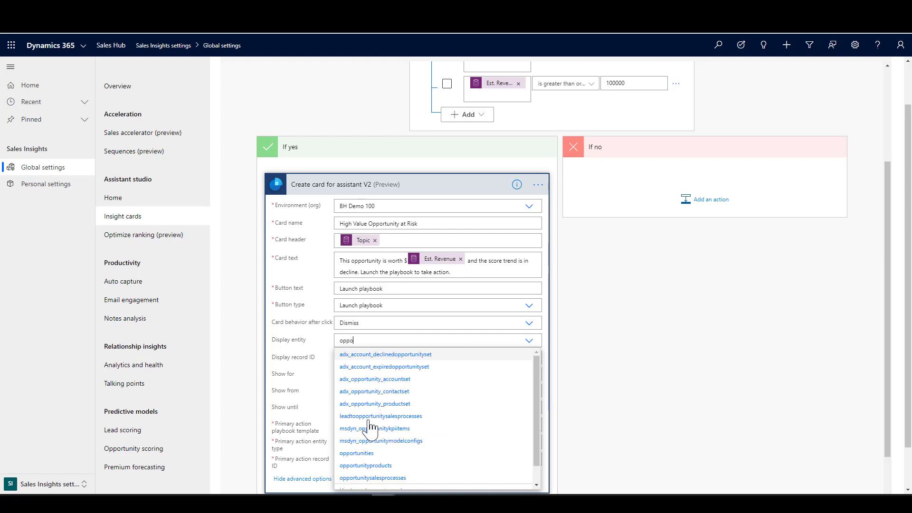
click(356, 453)
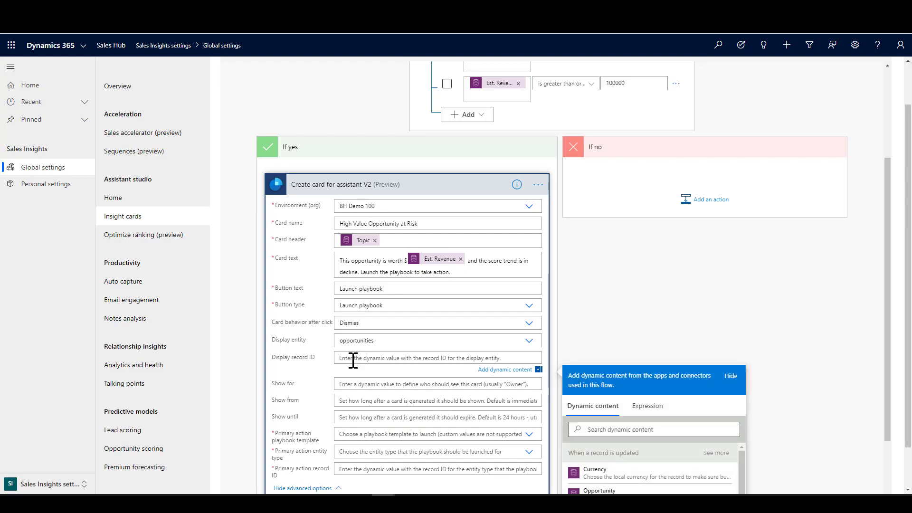
mouse_move(890, 267)
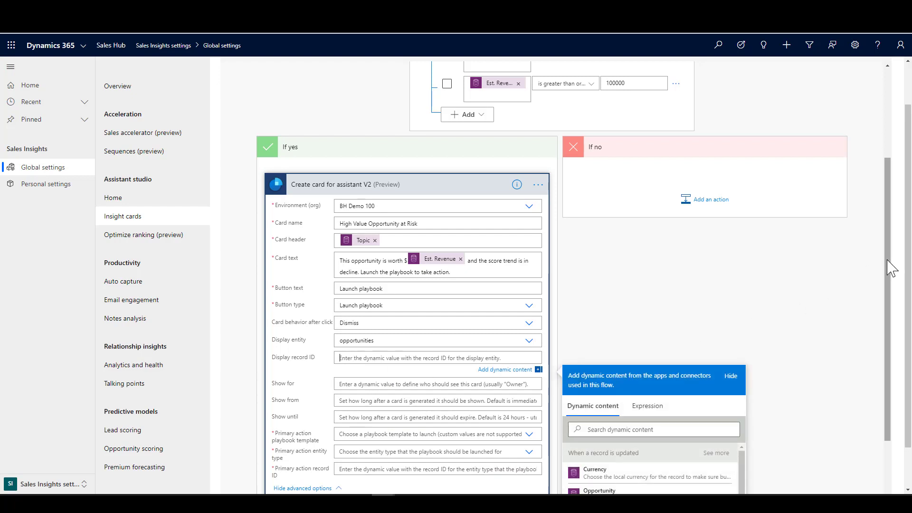
Insert the Opportunity dynamic value as the card's display record ID
scroll(down, 3)
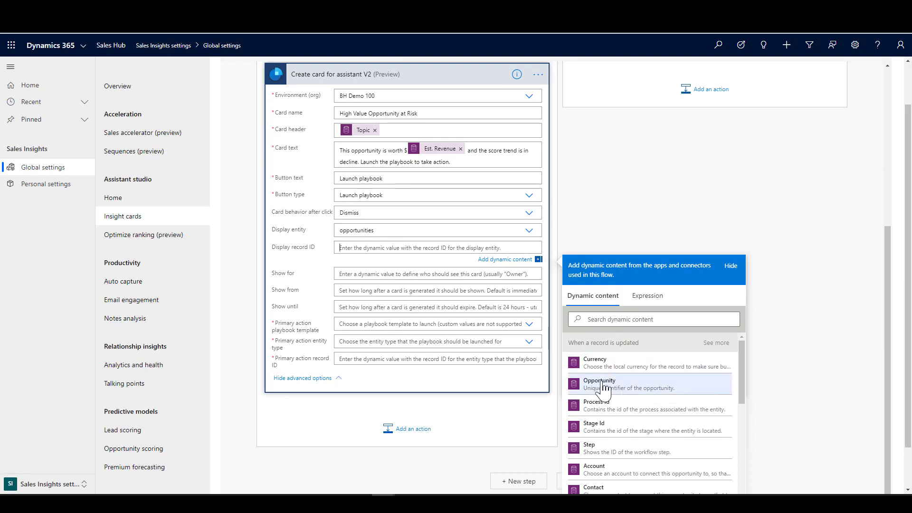
click(598, 383)
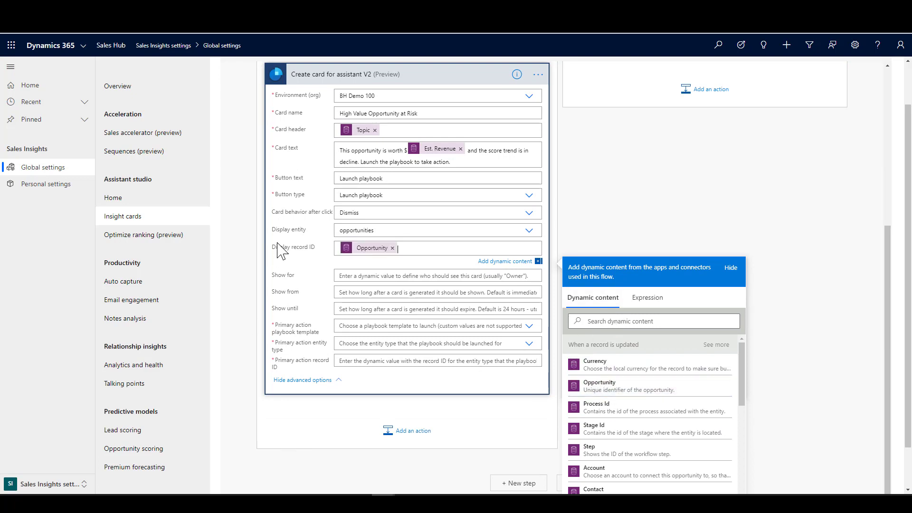
mouse_move(332, 192)
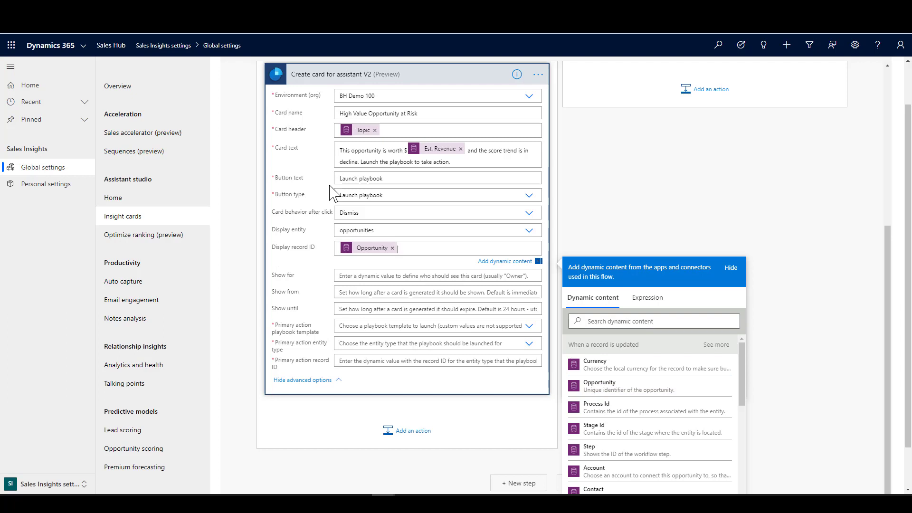
mouse_move(321, 277)
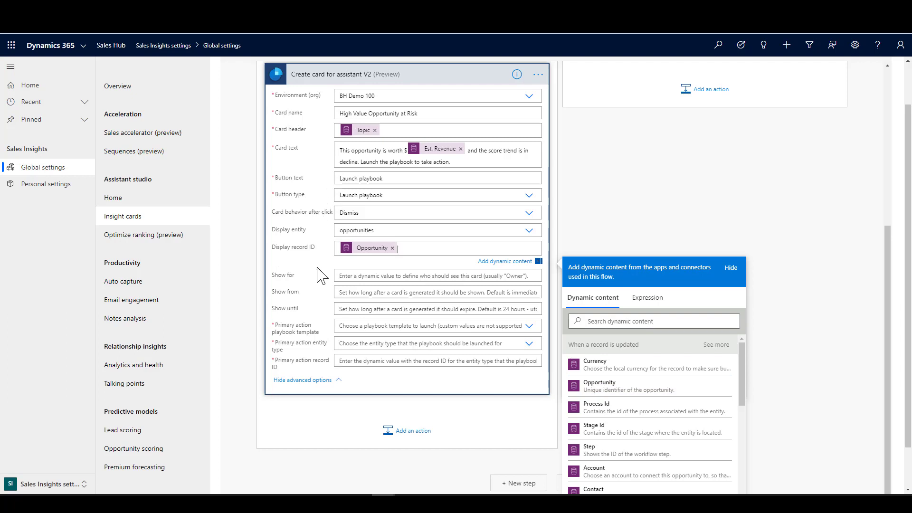
mouse_move(287, 289)
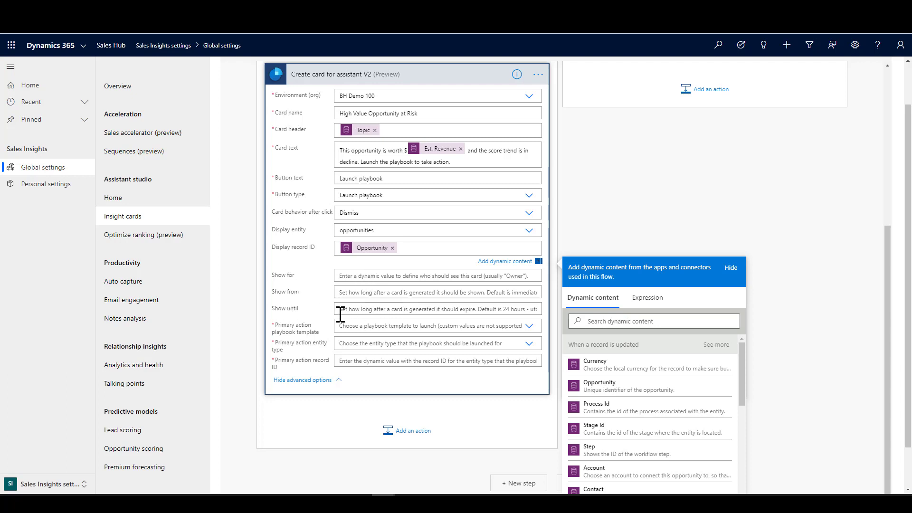
mouse_move(289, 367)
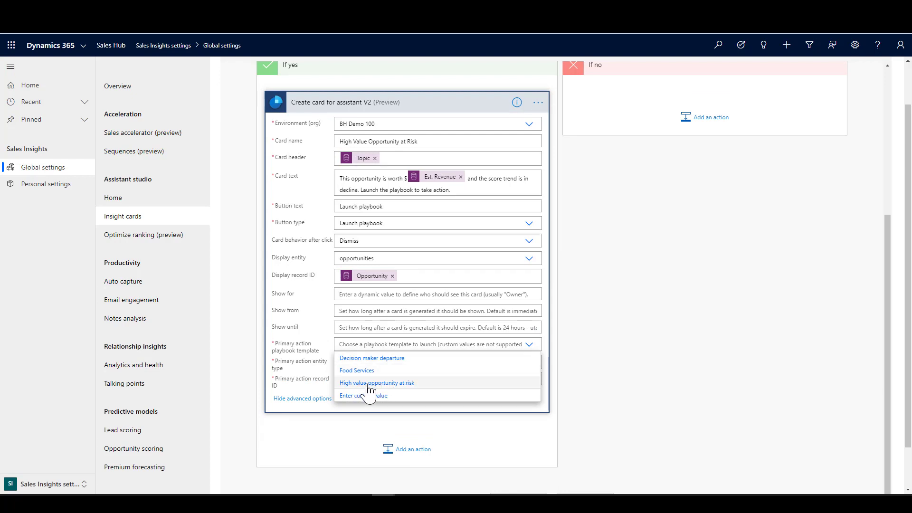
Choose the High value opportunity at risk playbook template for the card's launch action
click(376, 383)
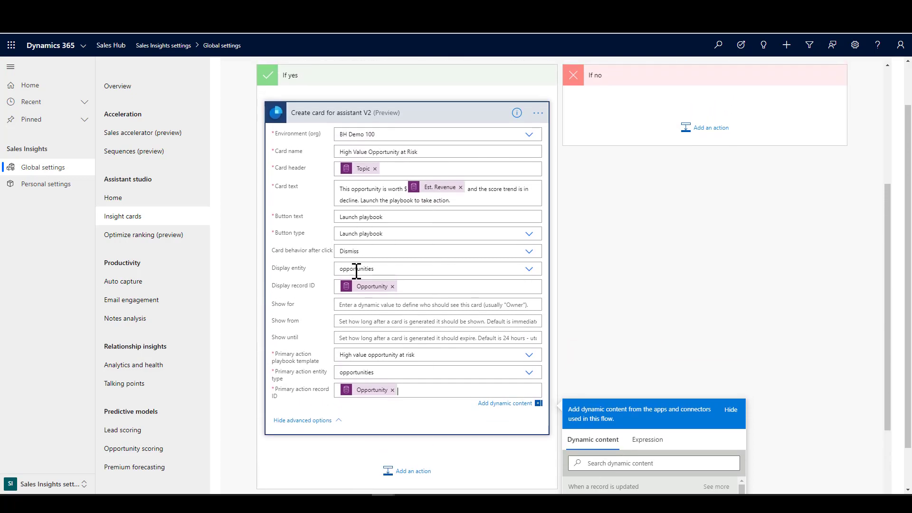
mouse_move(367, 194)
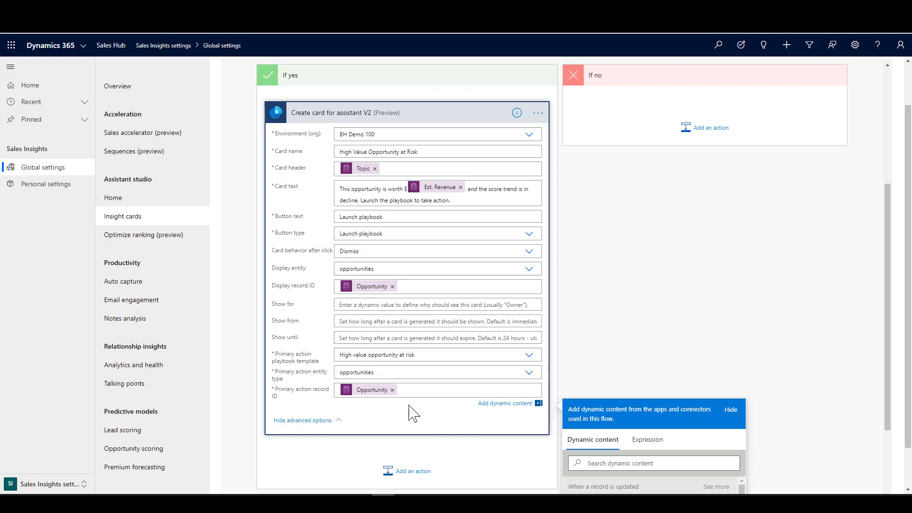
mouse_move(428, 408)
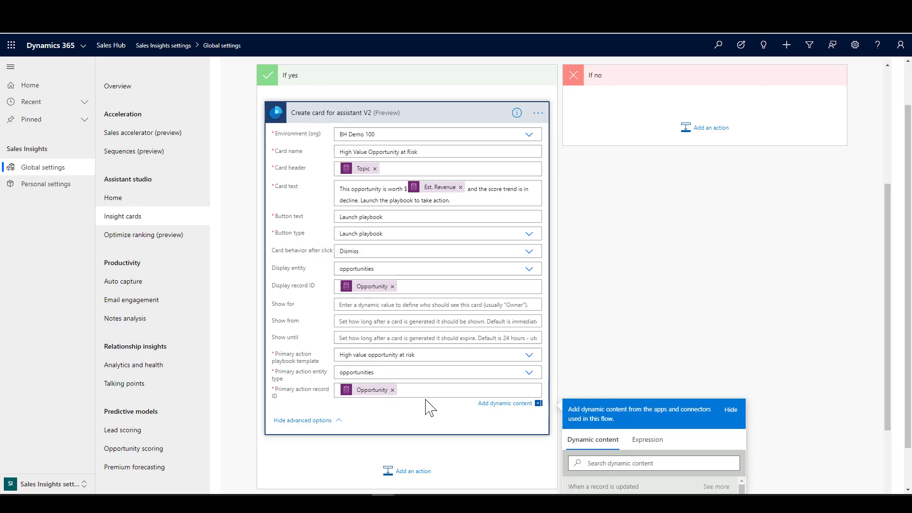
mouse_move(428, 270)
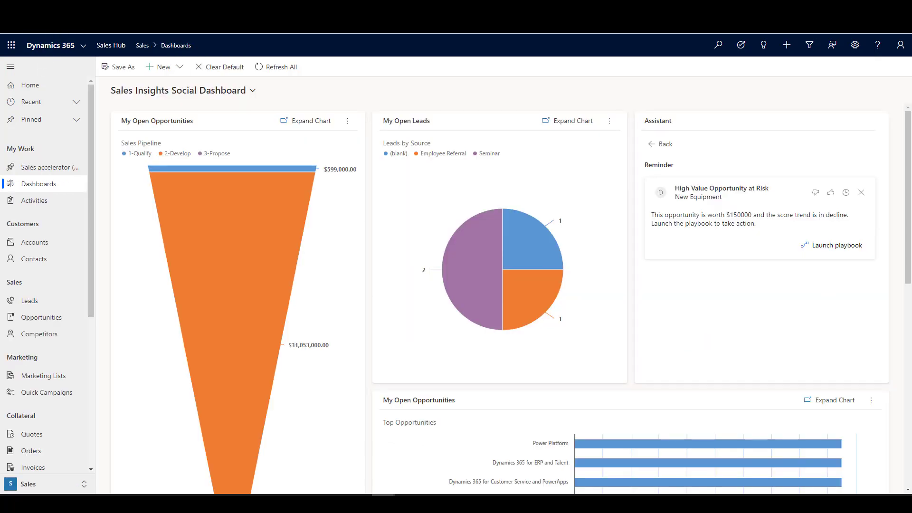
mouse_move(831, 245)
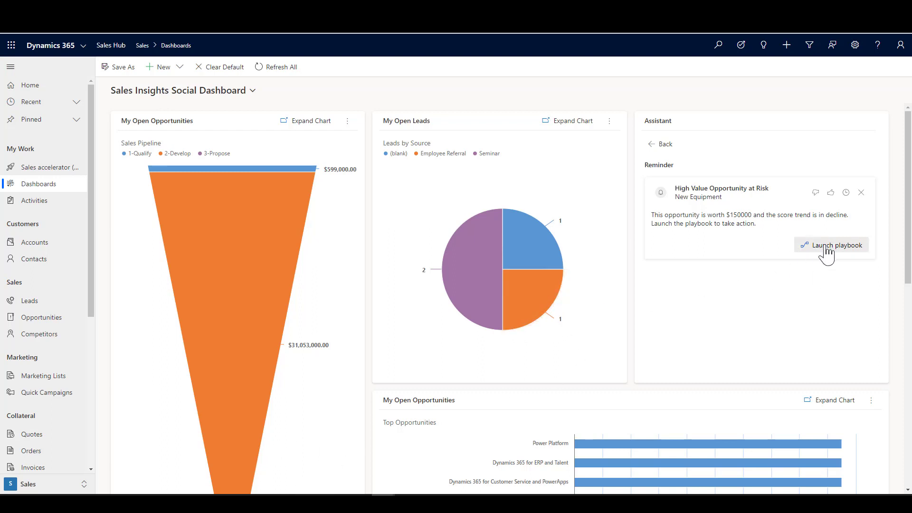
Launch the playbook from the at-risk insight card and view the launched playbook record
click(836, 245)
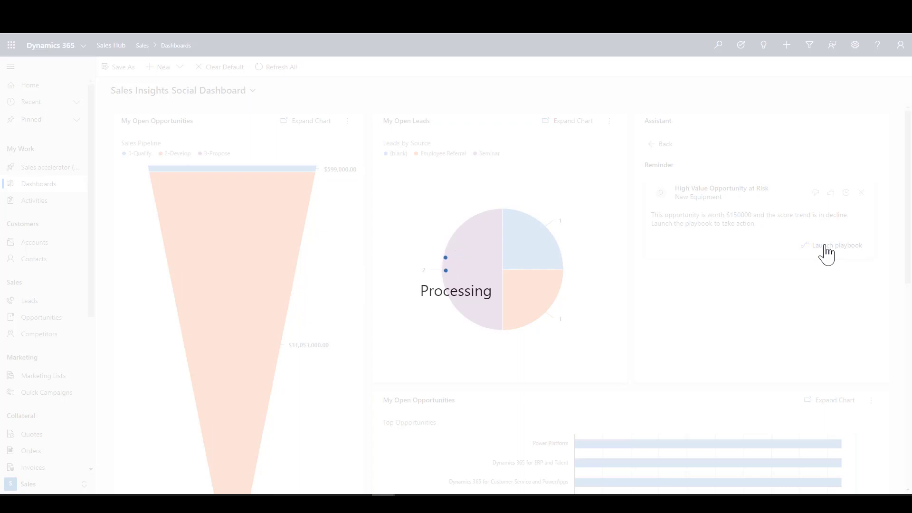
click(837, 245)
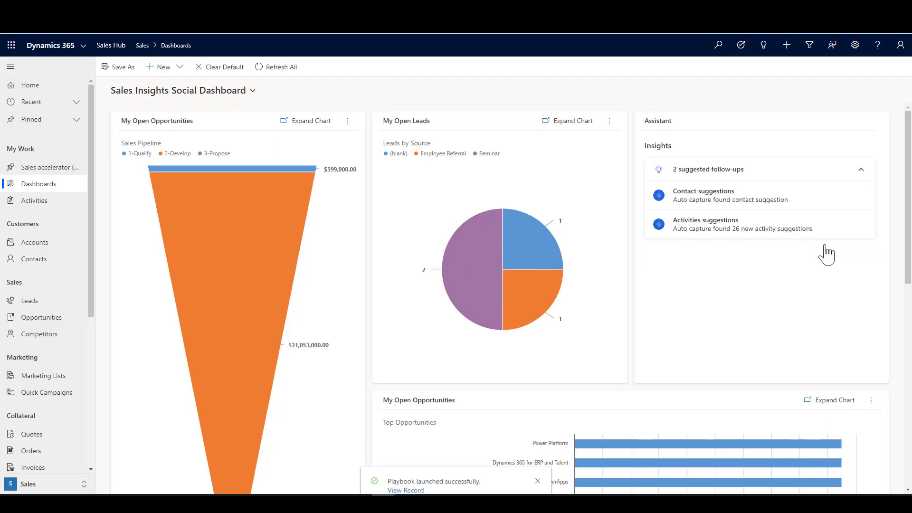
mouse_move(381, 478)
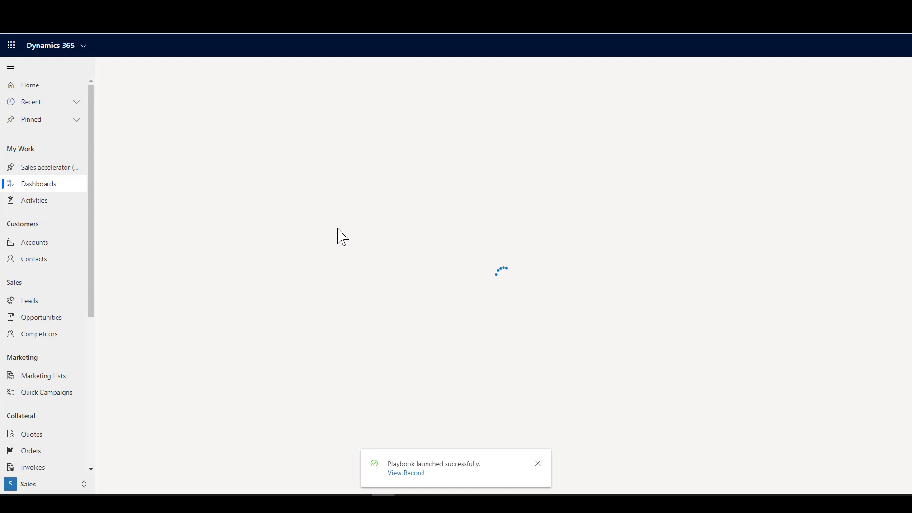
Review the playbook's activities and select the Update internal stakeholders task
click(405, 473)
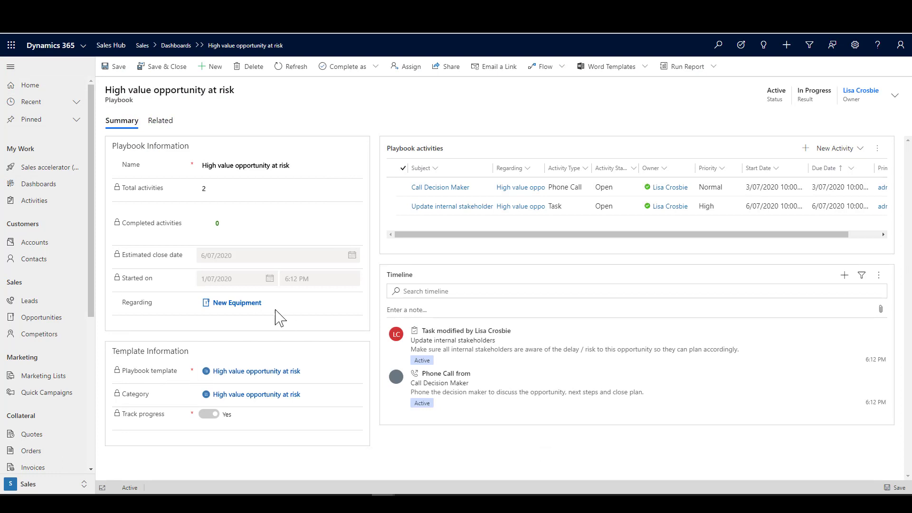
click(235, 303)
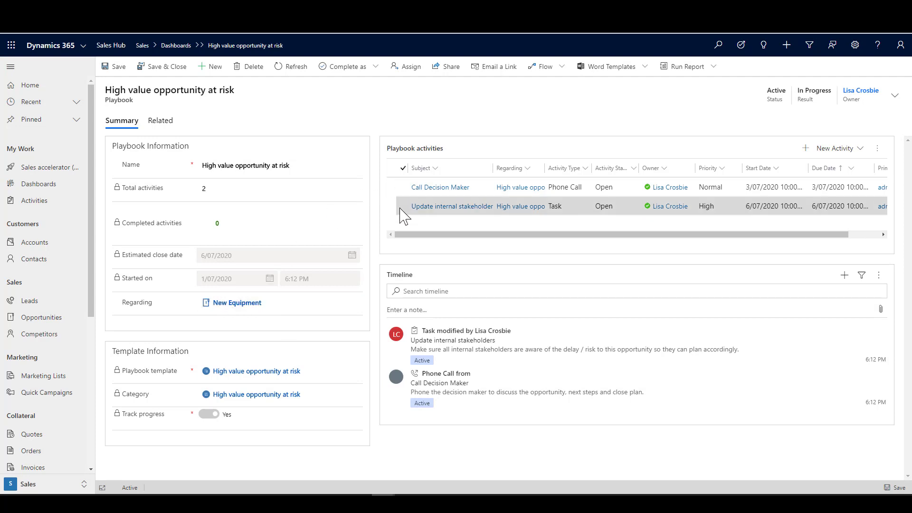
mouse_move(387, 216)
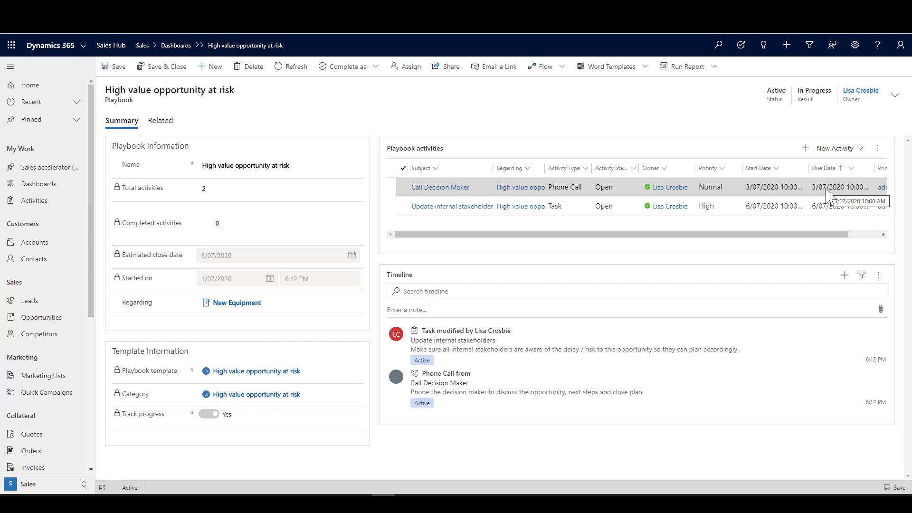
mouse_move(817, 195)
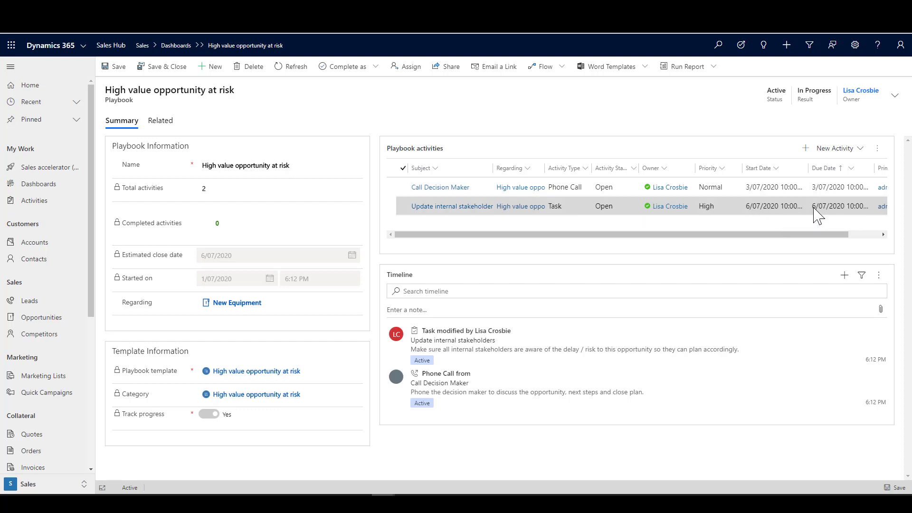
mouse_move(816, 212)
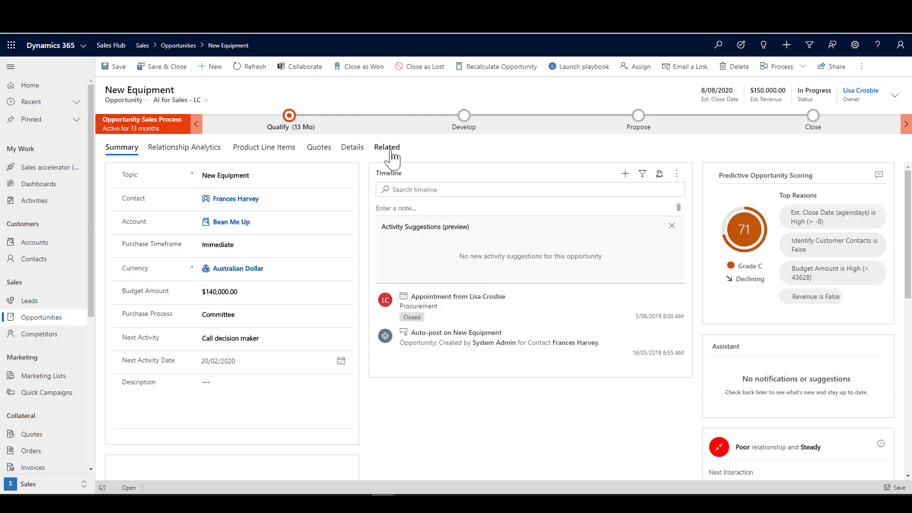
Show the Related menu listing Playbooks and Activities for the New Equipment opportunity
click(386, 146)
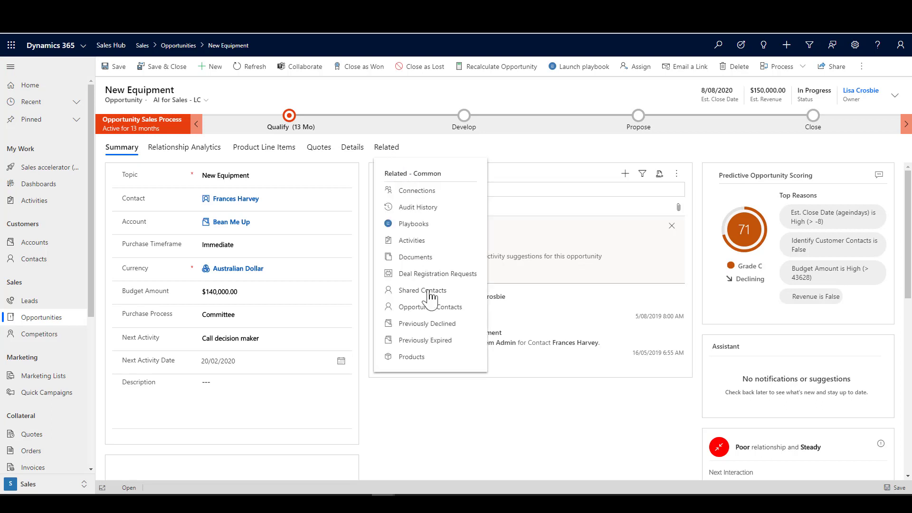